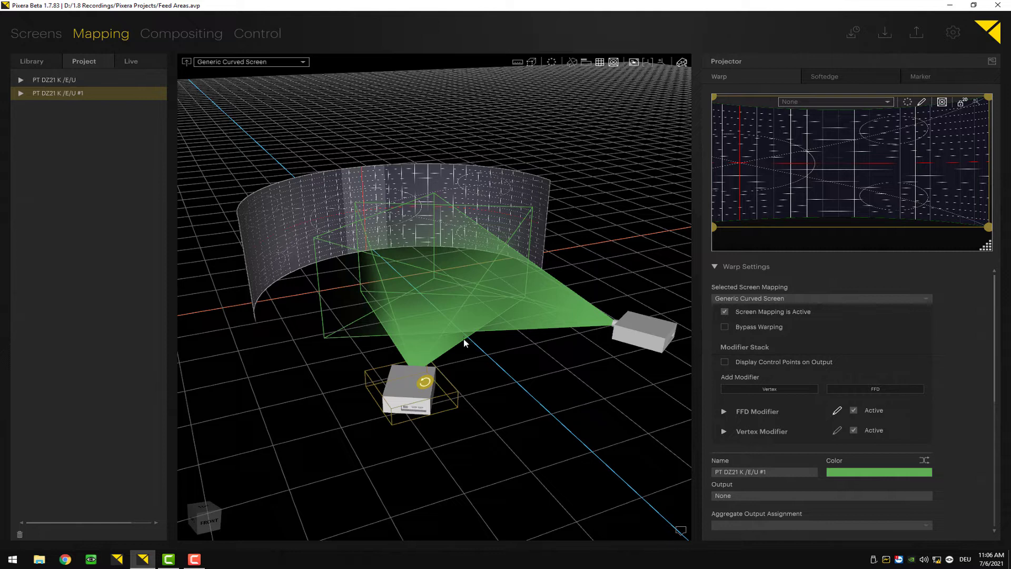
mouse_move(654, 208)
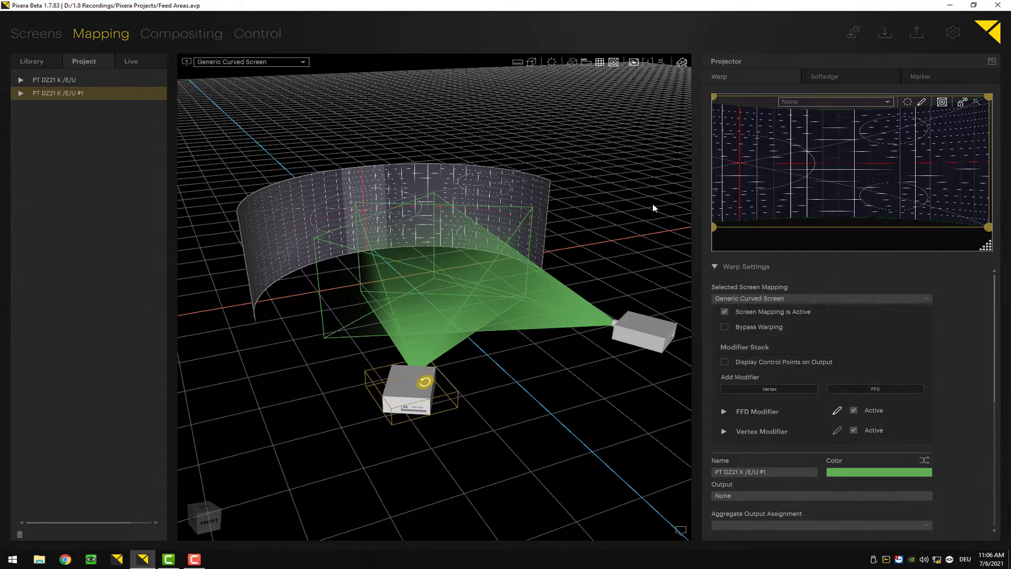
mouse_move(731, 91)
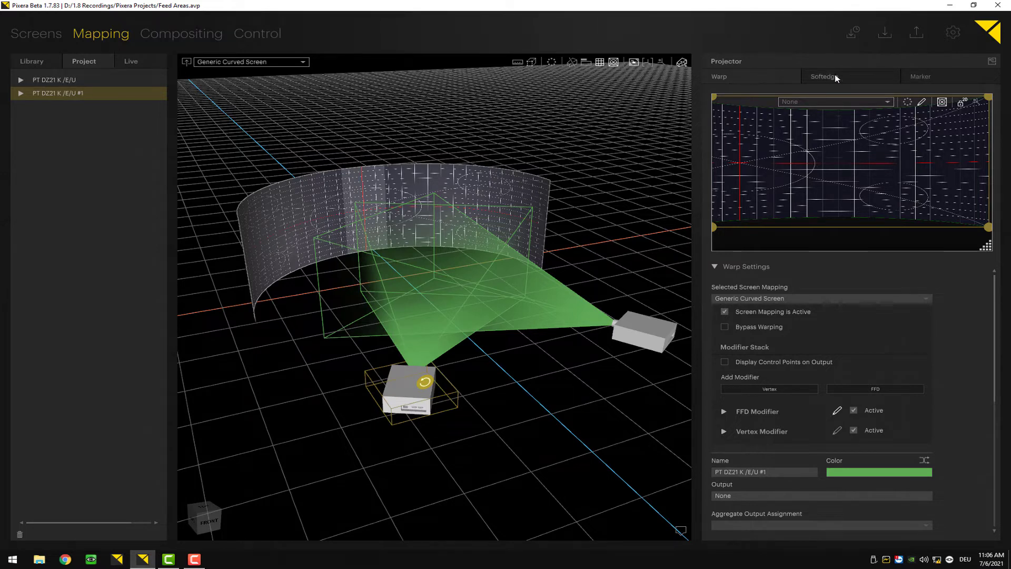
Step: Show the selected projector's Softedge settings with 400×200 overlap feed areas
left_click(825, 76)
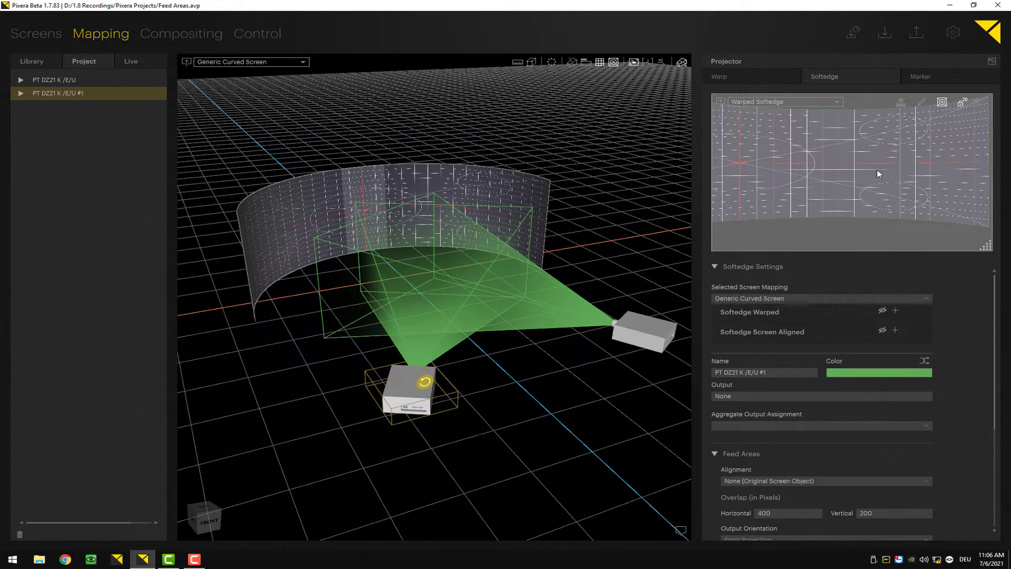
mouse_move(793, 162)
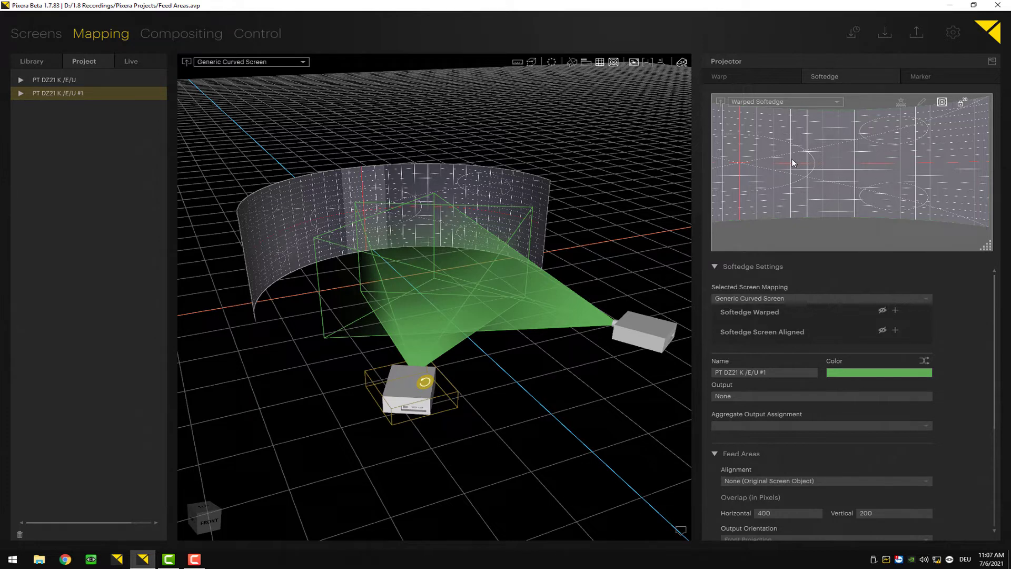
mouse_move(756, 329)
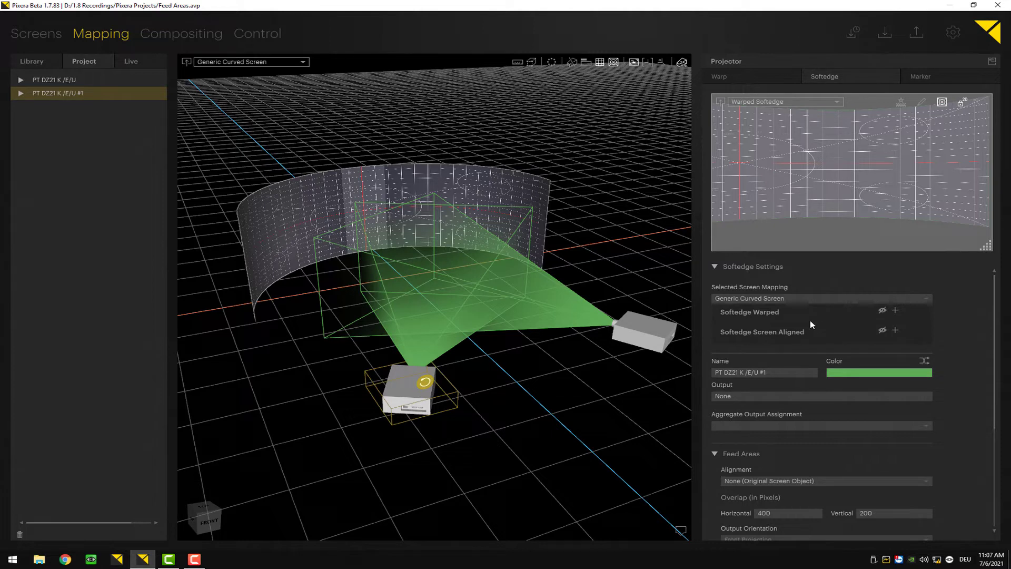
mouse_move(815, 321)
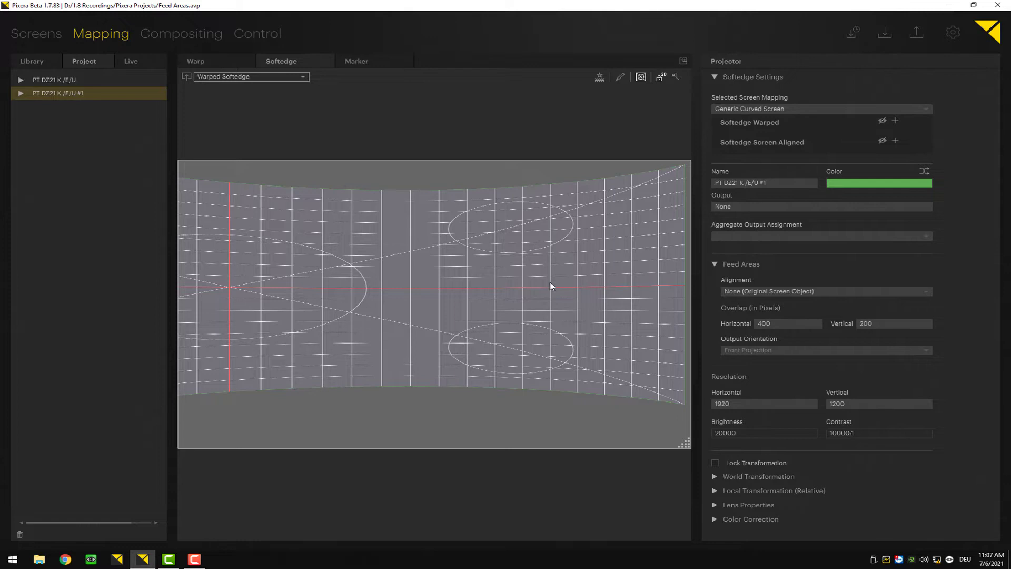
mouse_move(559, 288)
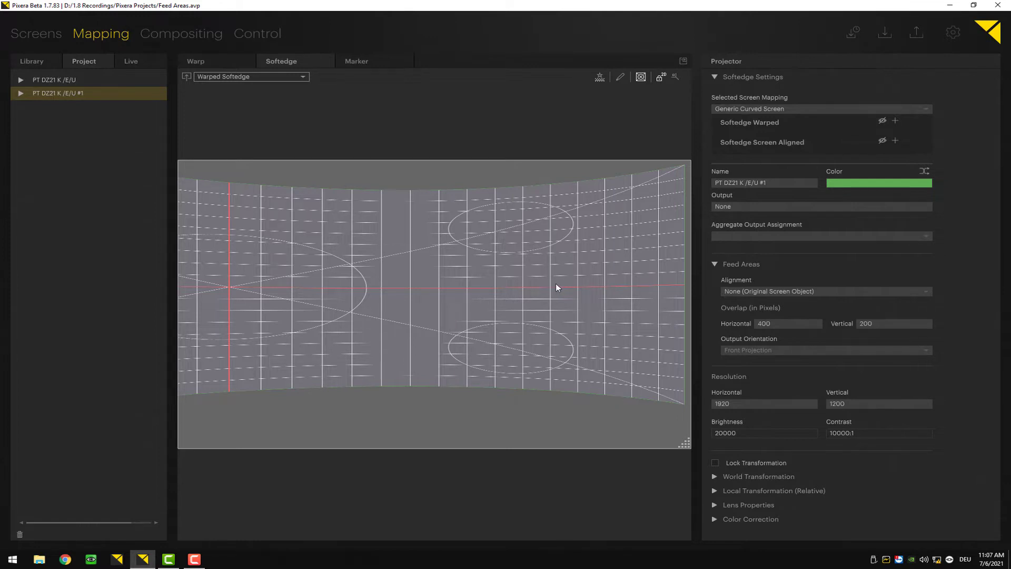
mouse_move(563, 286)
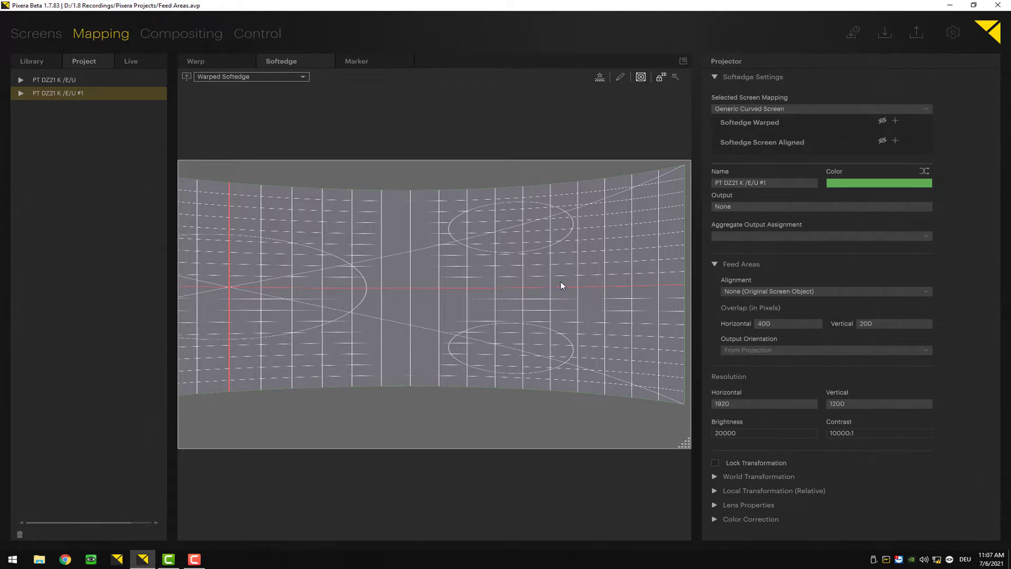
mouse_move(561, 264)
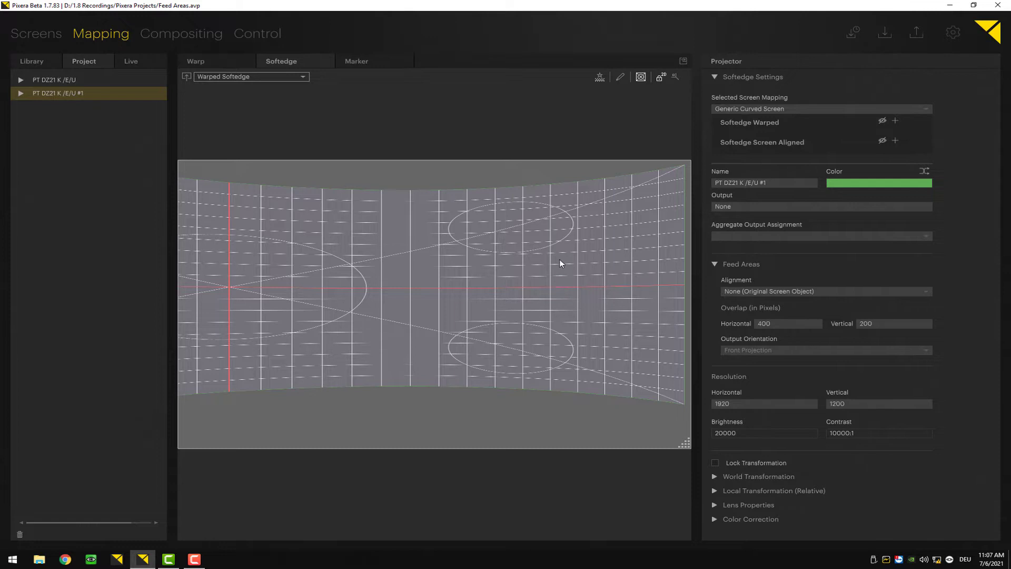
mouse_move(766, 148)
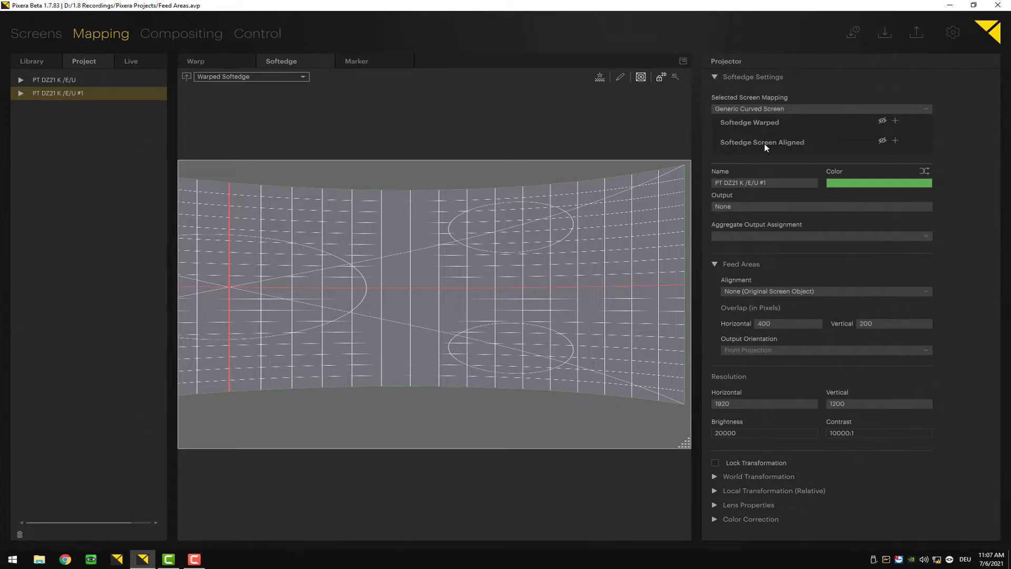
mouse_move(868, 137)
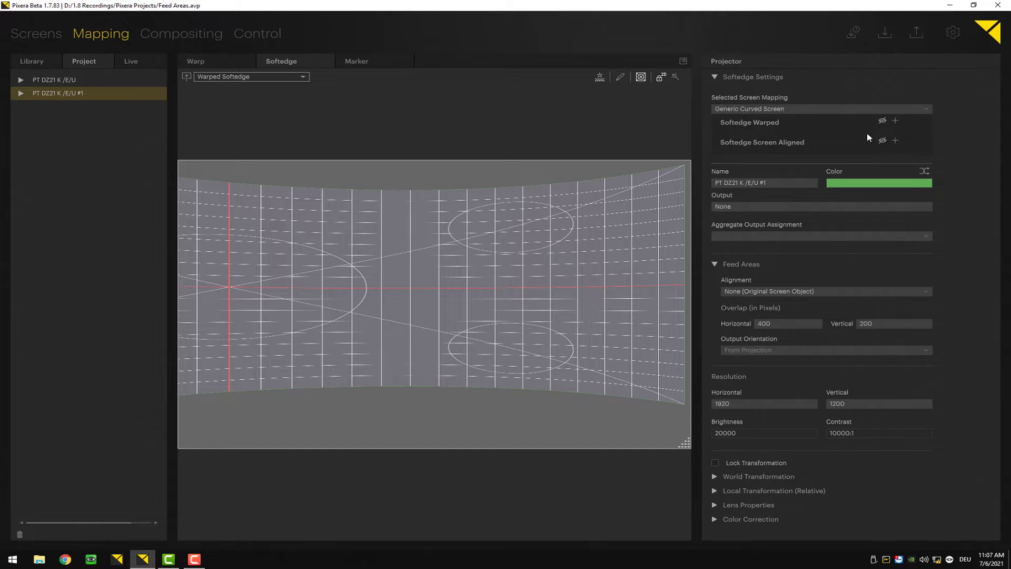
mouse_move(900, 124)
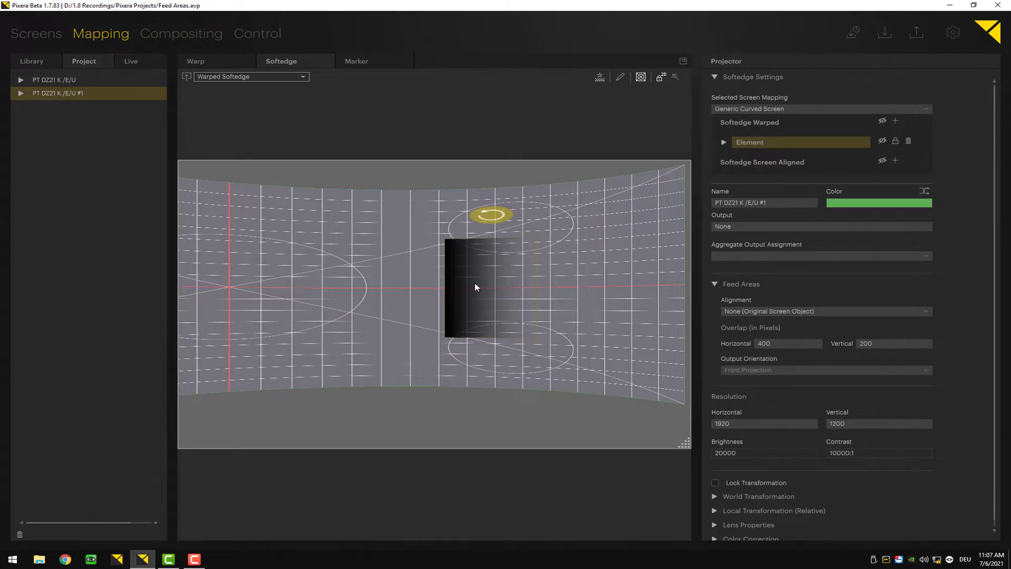
Step: Place the warped softedge element just right of screen centre and expand its Element settings
left_click_drag(476, 287, 208, 252)
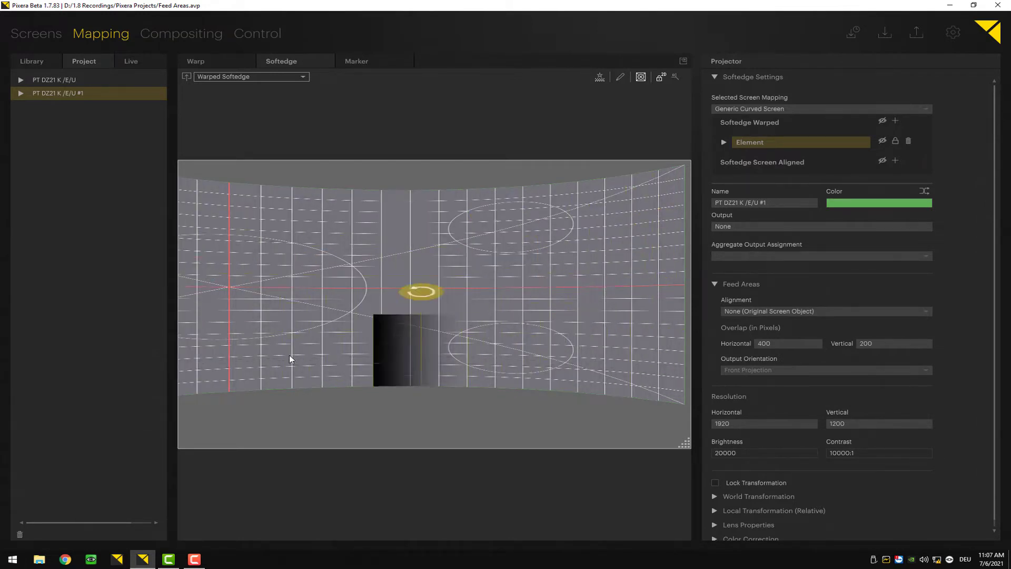
left_click_drag(423, 292, 671, 305)
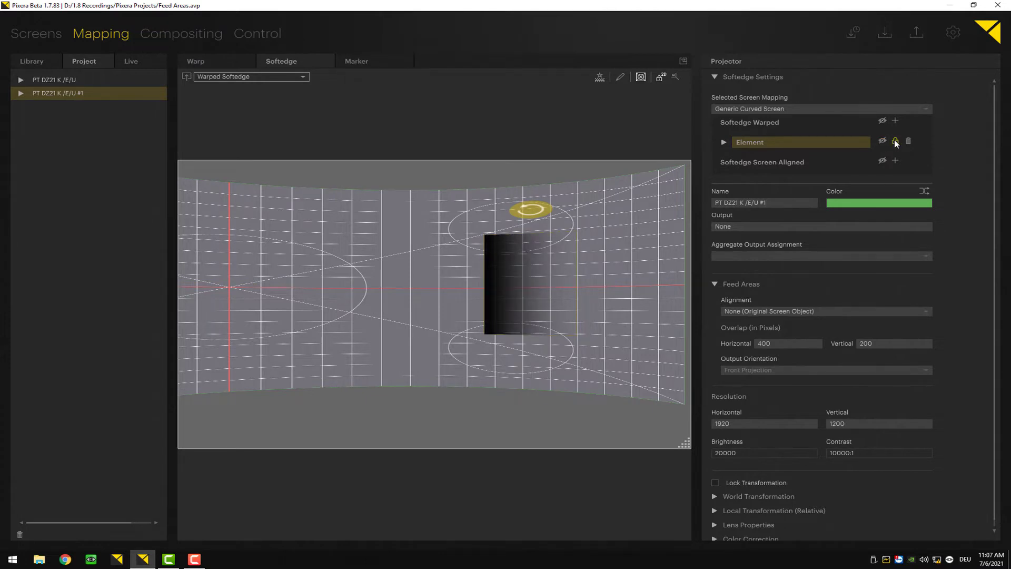
mouse_move(908, 141)
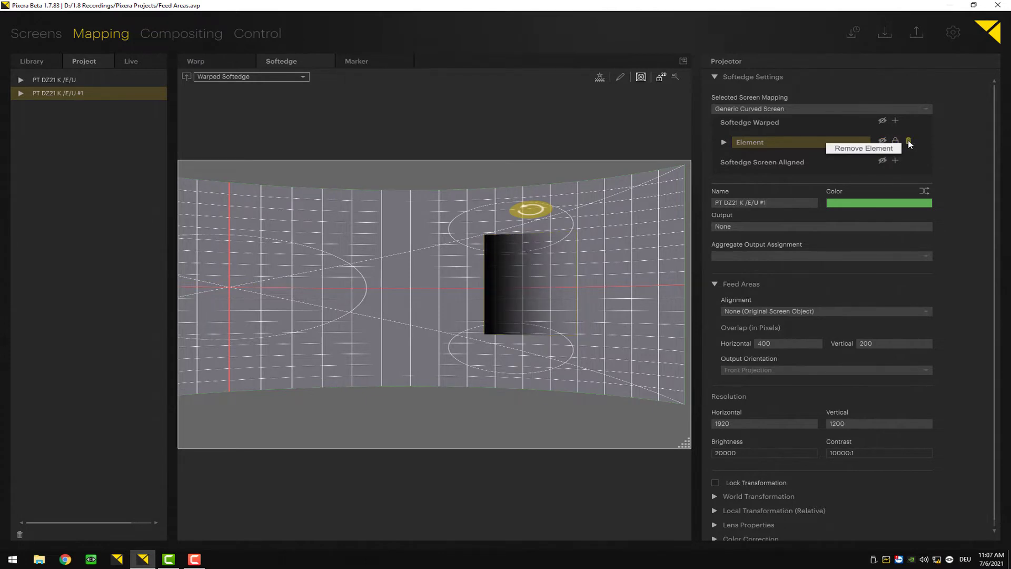
left_click(724, 142)
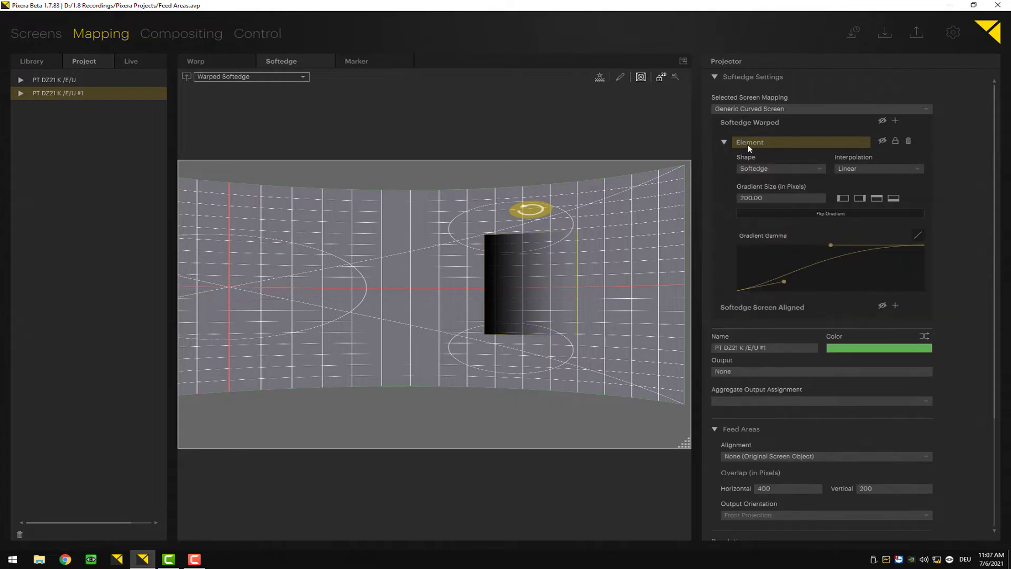
Step: Try the element as a solid Mask, then restore Softedge shape with Linear interpolation
left_click(780, 169)
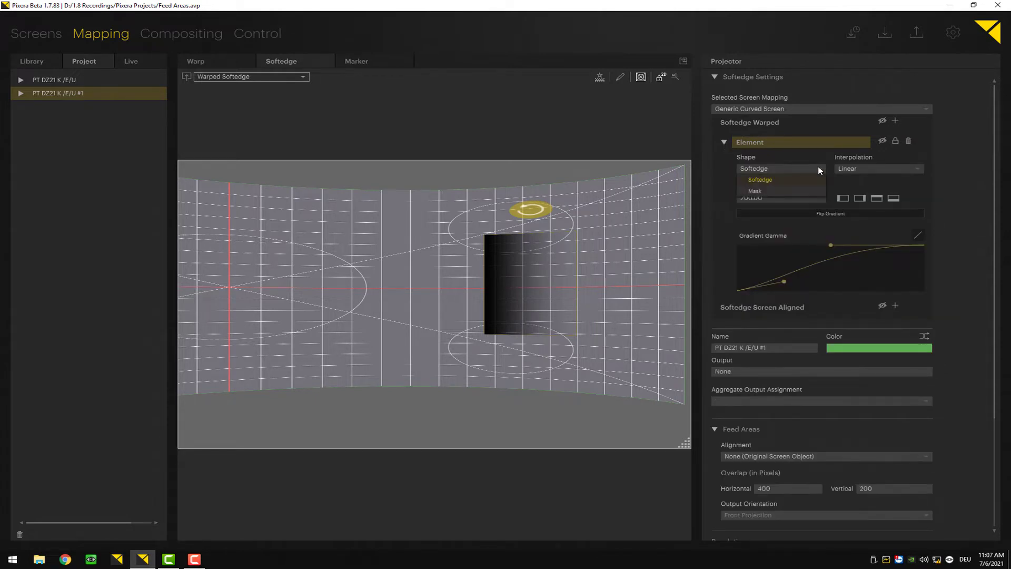
left_click(754, 191)
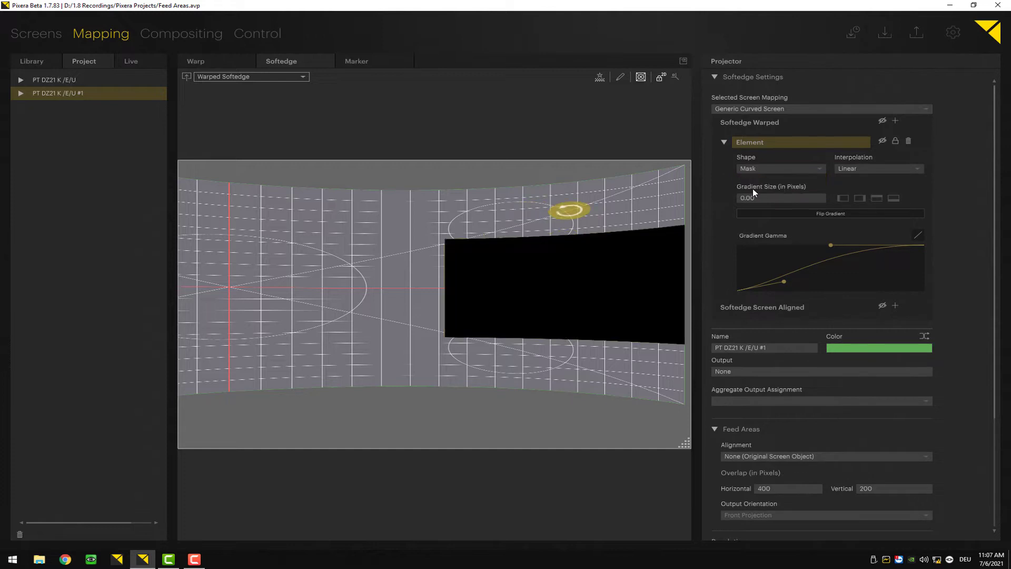
left_click(781, 169)
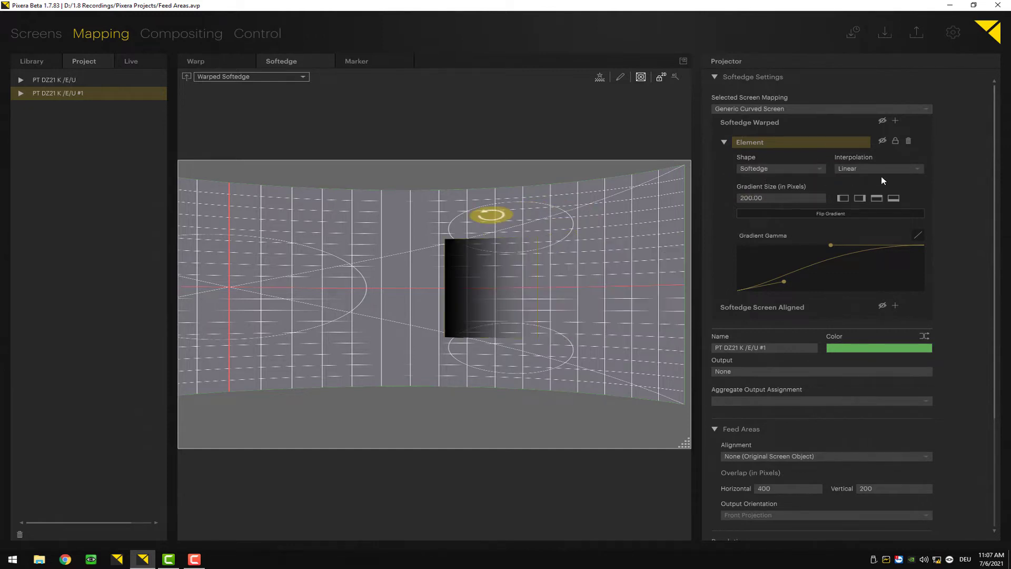
left_click(878, 169)
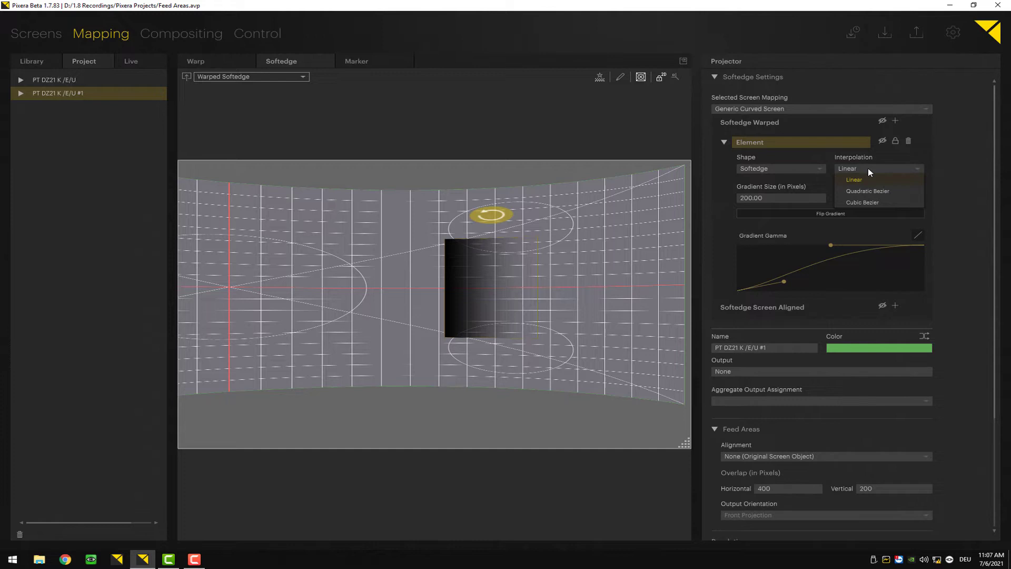
left_click(853, 179)
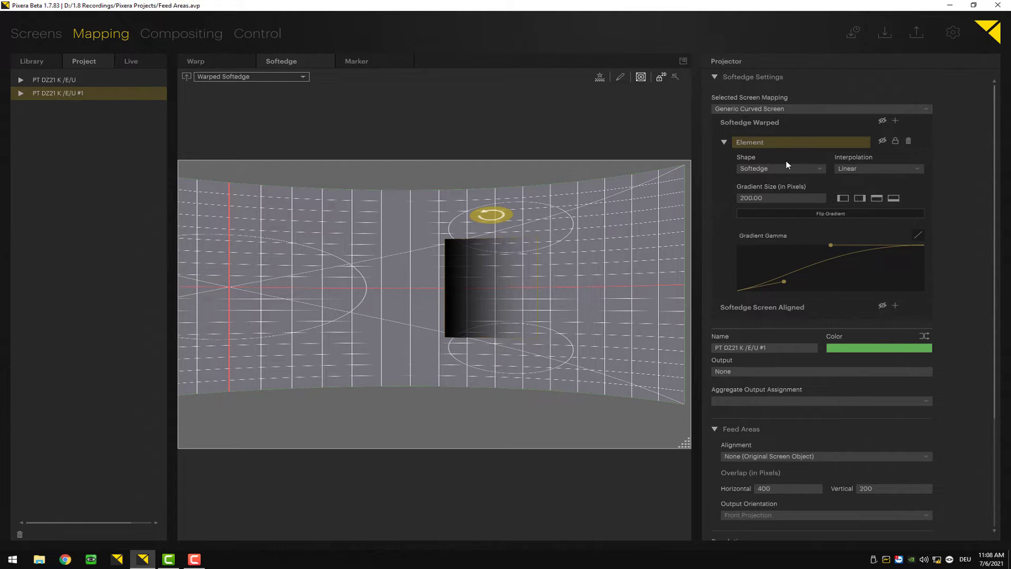
mouse_move(825, 270)
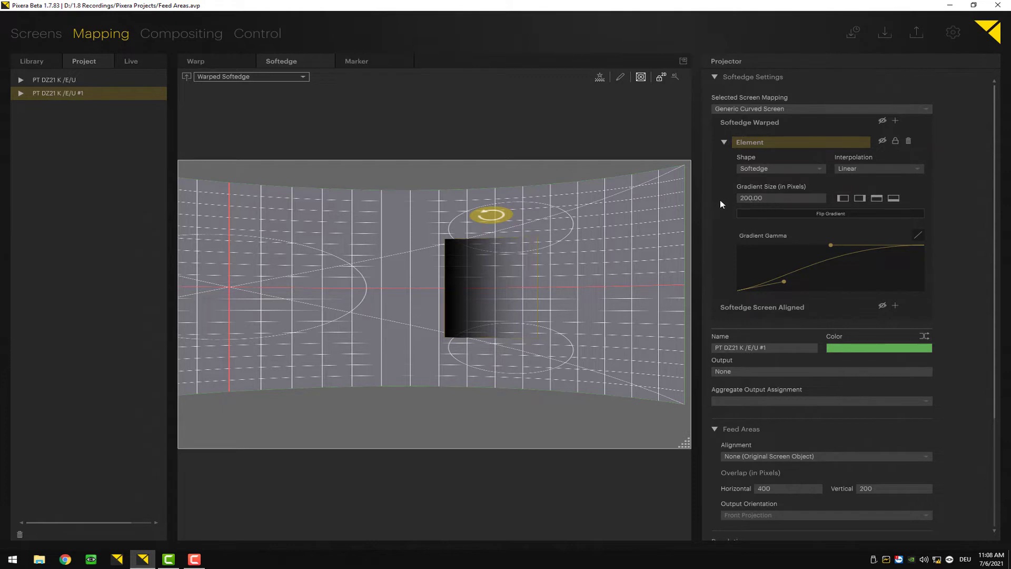
mouse_move(839, 192)
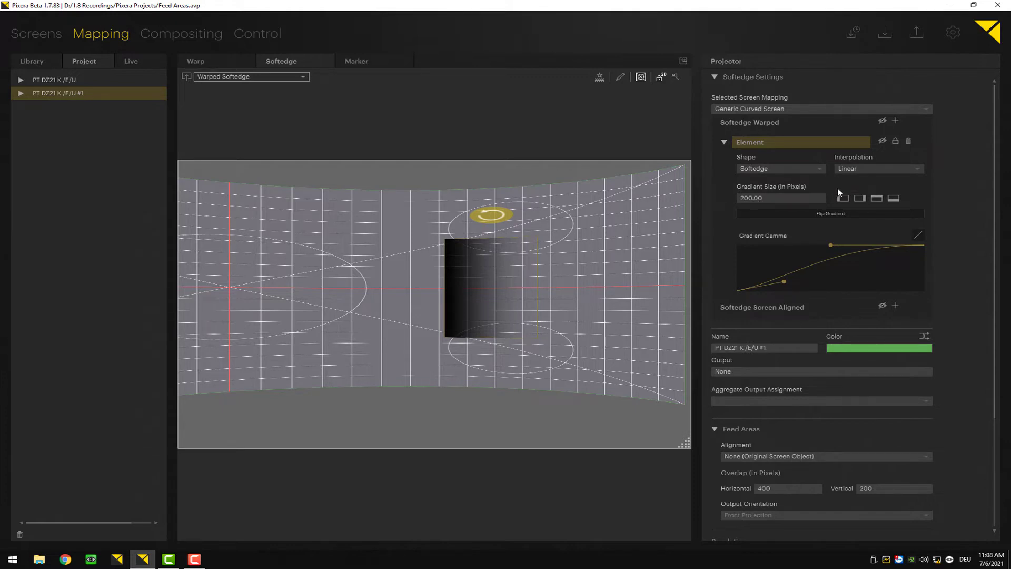
mouse_move(844, 198)
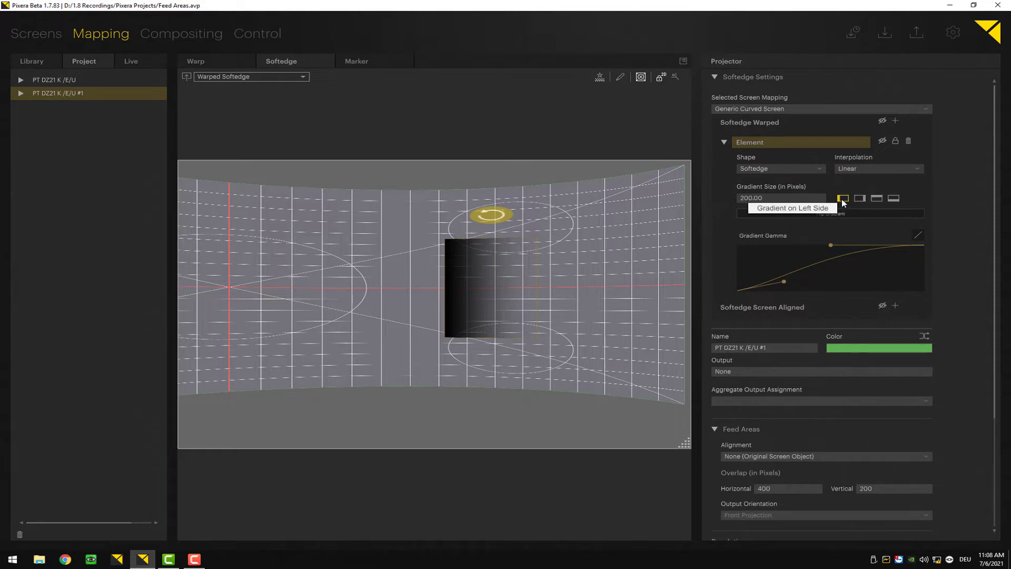
Step: Run the gradient along the screen's right and bottom edges using the side buttons
left_click(877, 198)
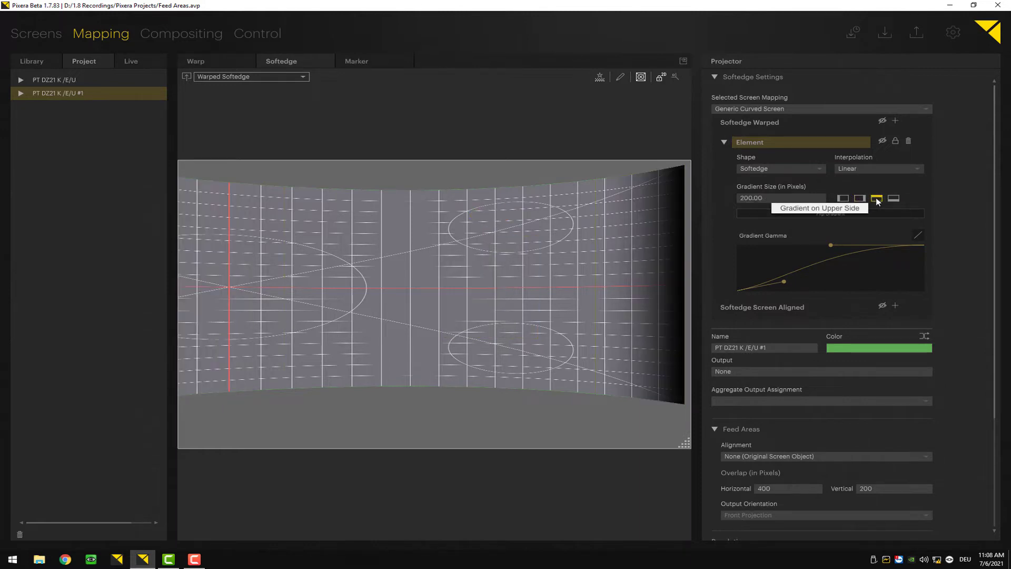
left_click(842, 198)
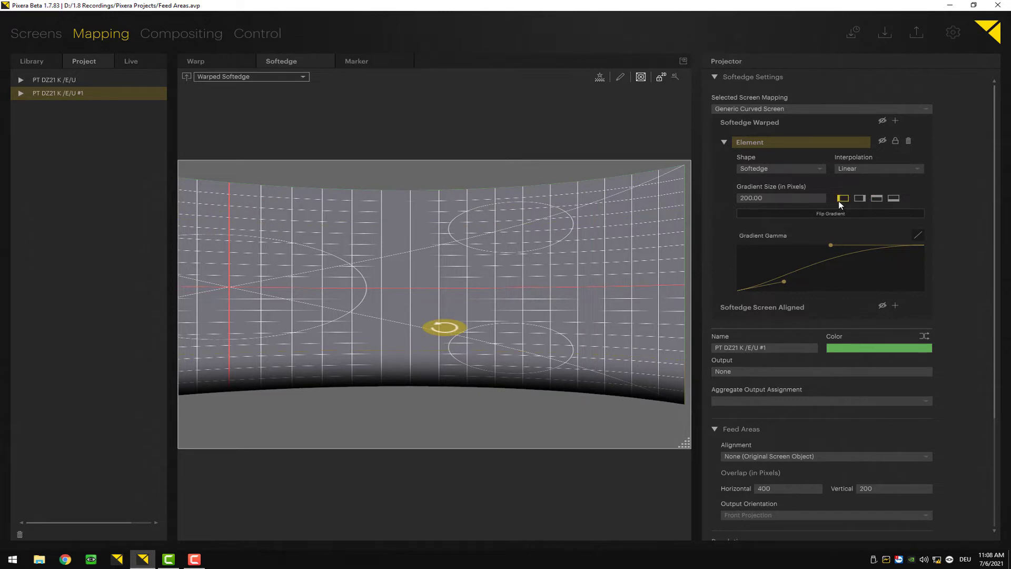
left_click(859, 198)
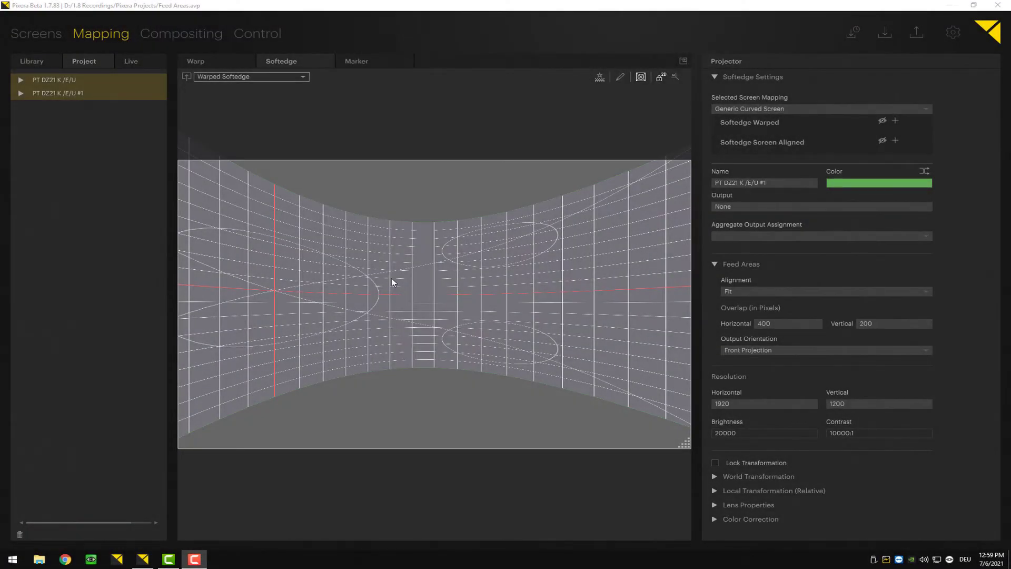
mouse_move(396, 280)
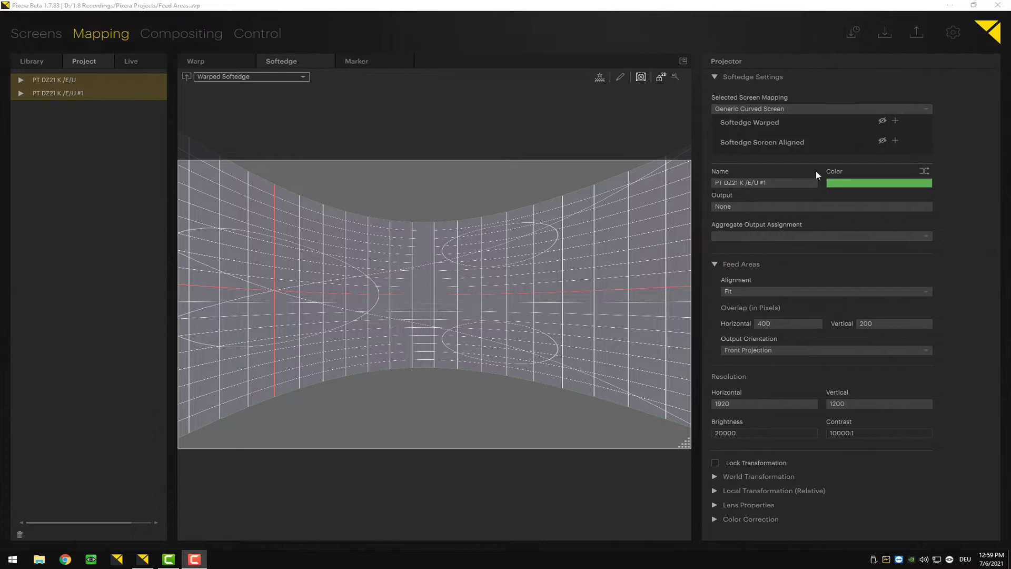
mouse_move(795, 146)
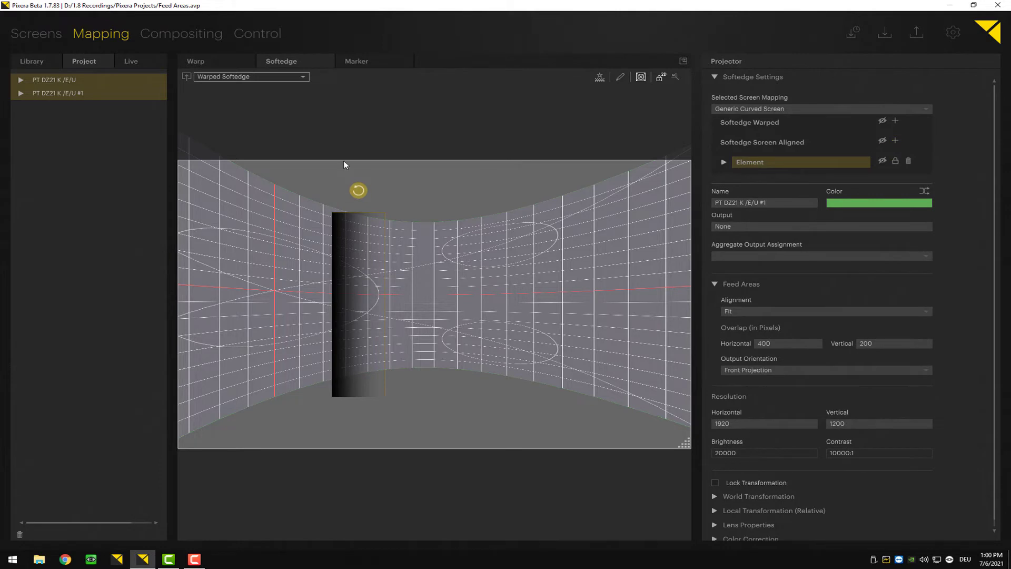
mouse_move(405, 361)
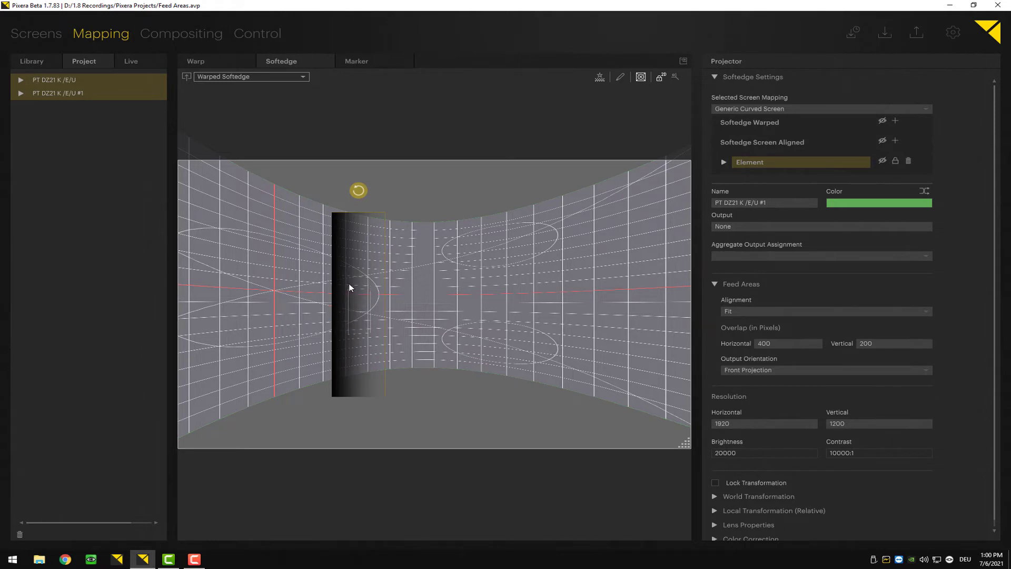
mouse_move(306, 82)
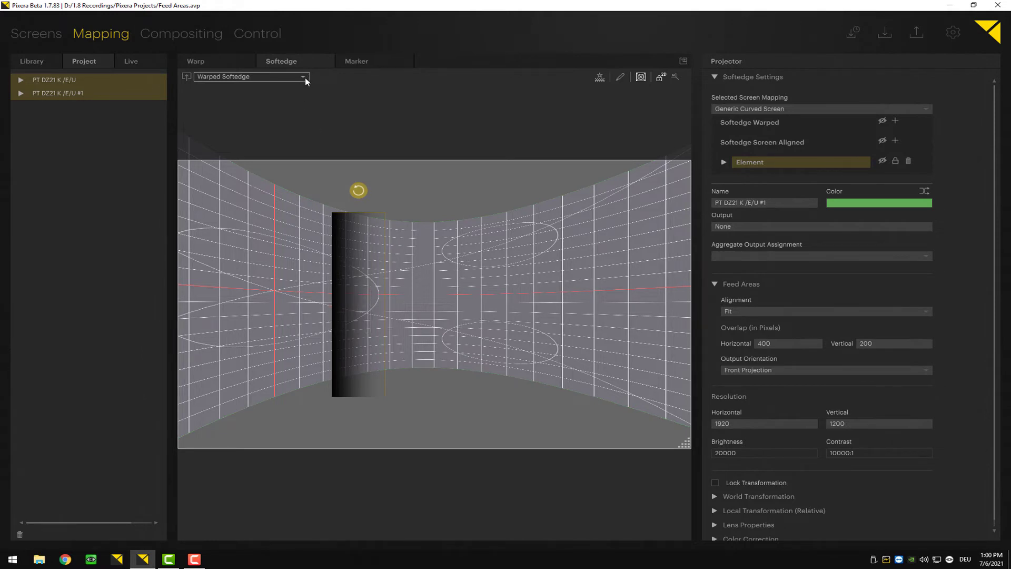
Step: Switch to Screen Aligned Softedge and move the gradient strip toward centre, showing its settings
left_click(302, 75)
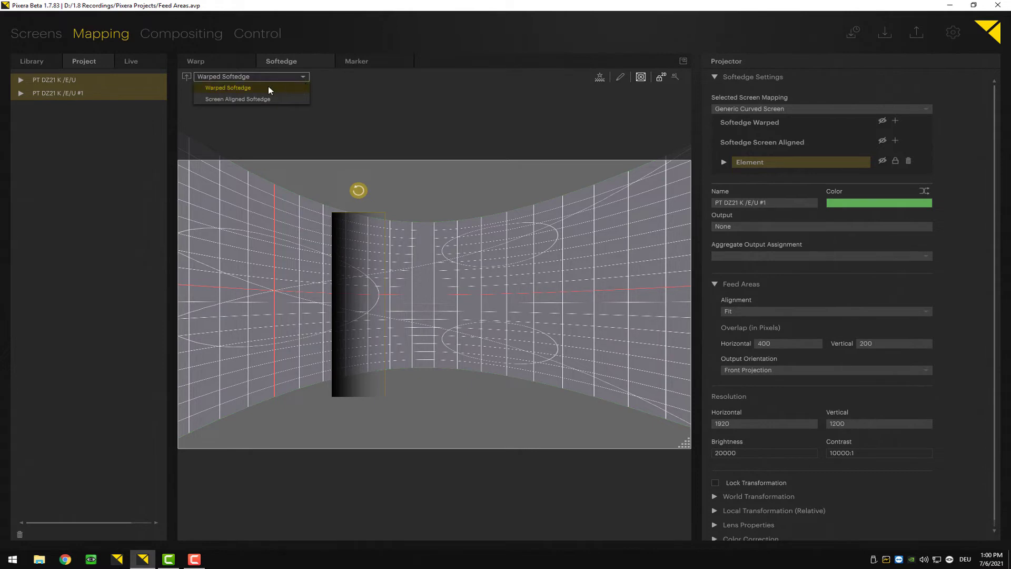
left_click(237, 99)
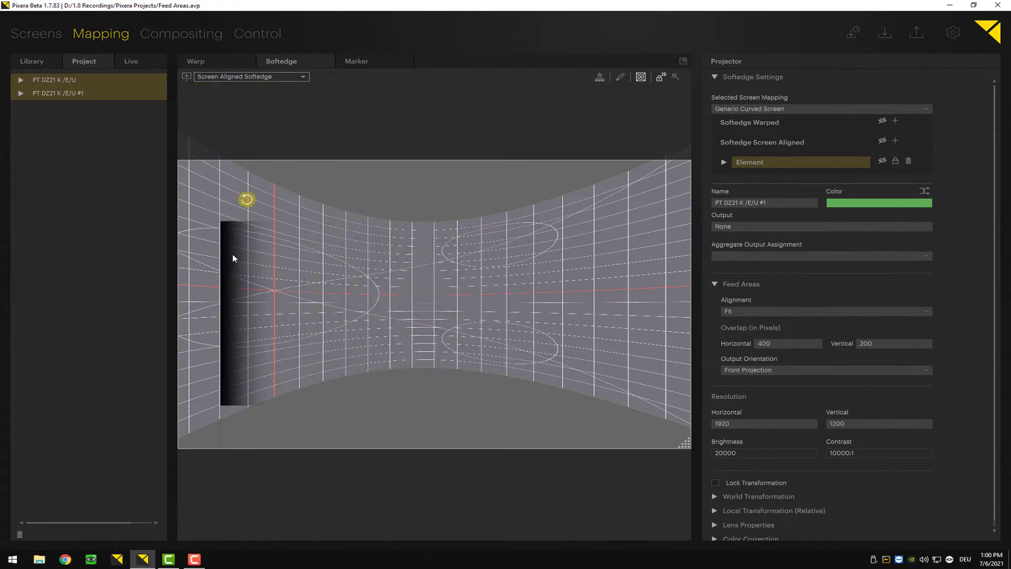
left_click_drag(246, 199, 312, 172)
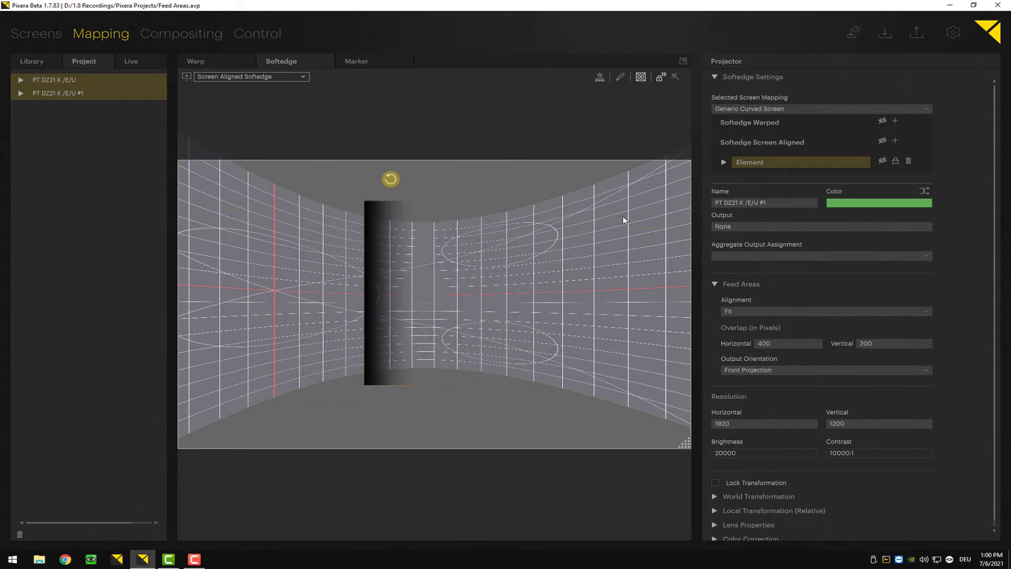
left_click(723, 162)
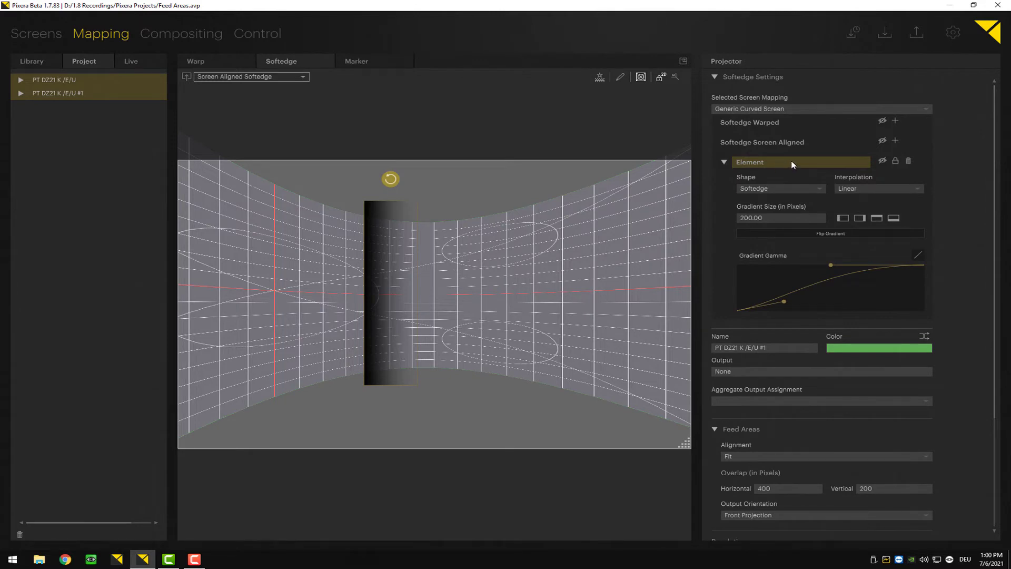
Step: Set the screen-aligned element's shape to Mask, a solid black rectangle
left_click(782, 188)
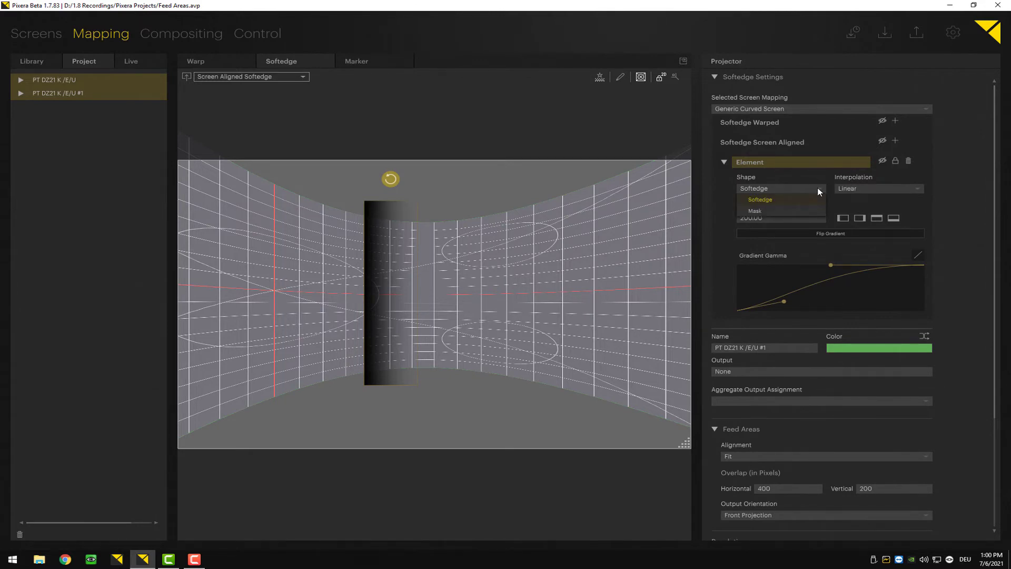
left_click(755, 211)
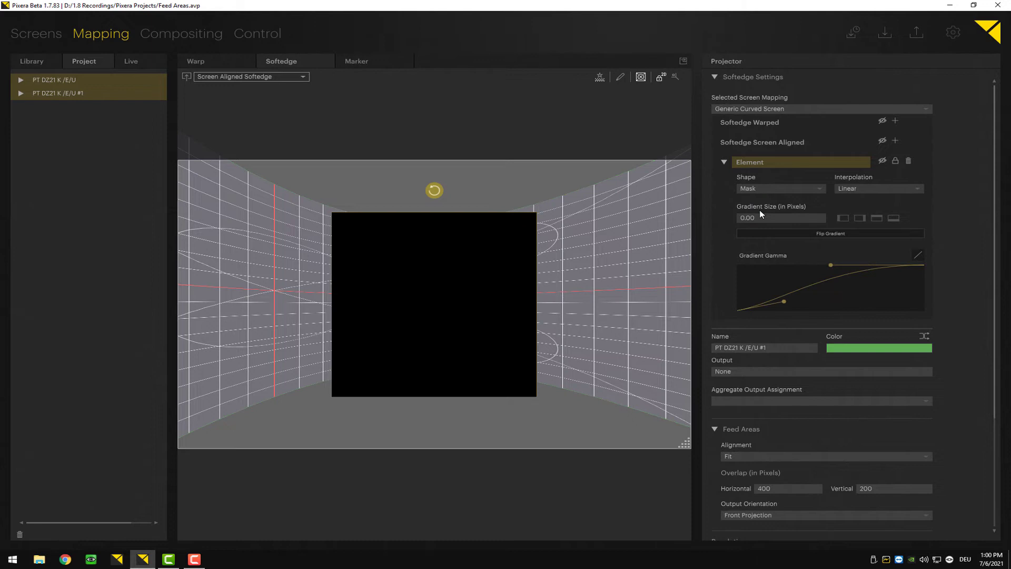
mouse_move(689, 216)
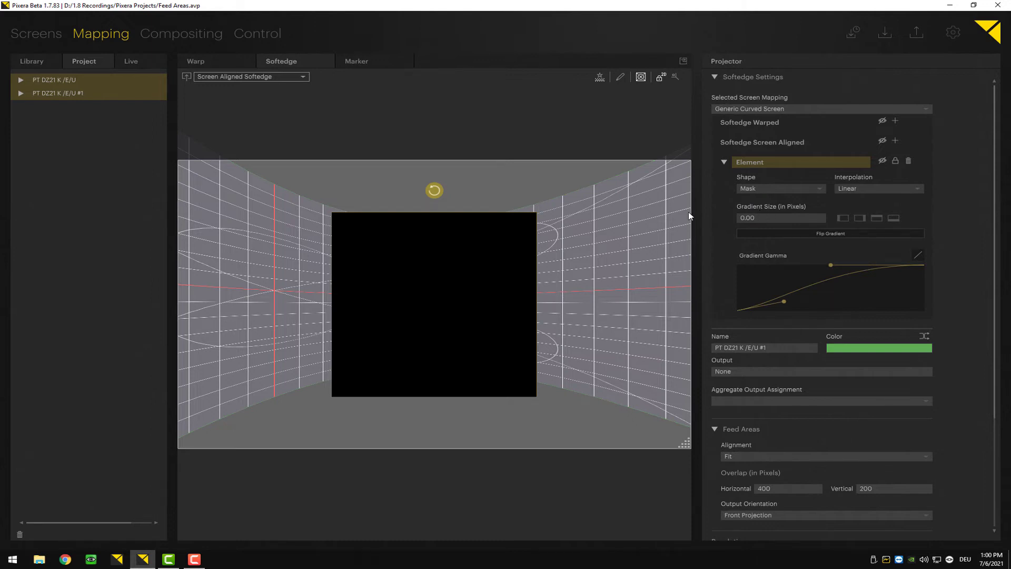
mouse_move(621, 76)
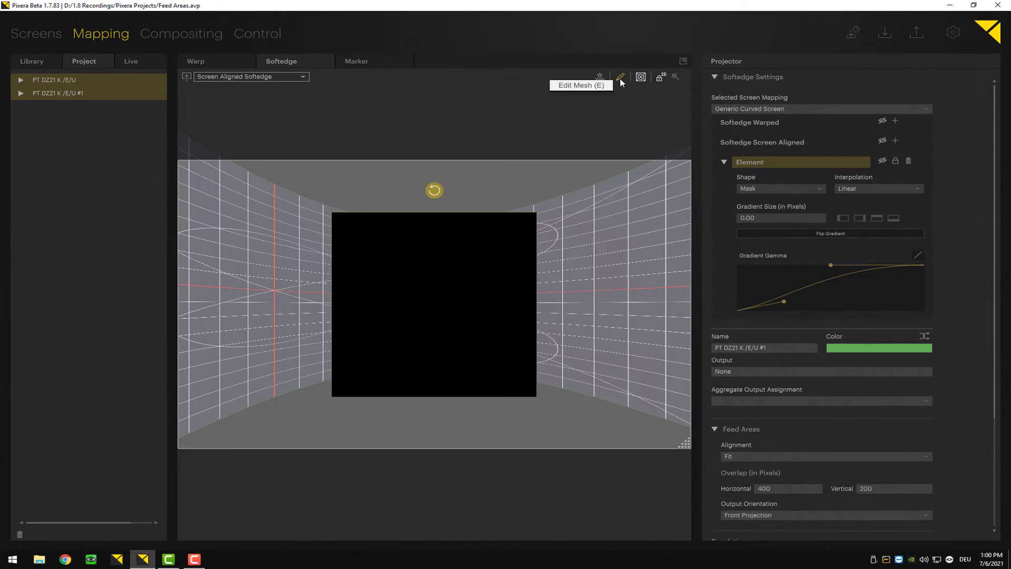
Step: Test-drag the mask's top-right corner and restore it, then set Quadratic Bezier interpolation
left_click_drag(535, 212, 489, 239)
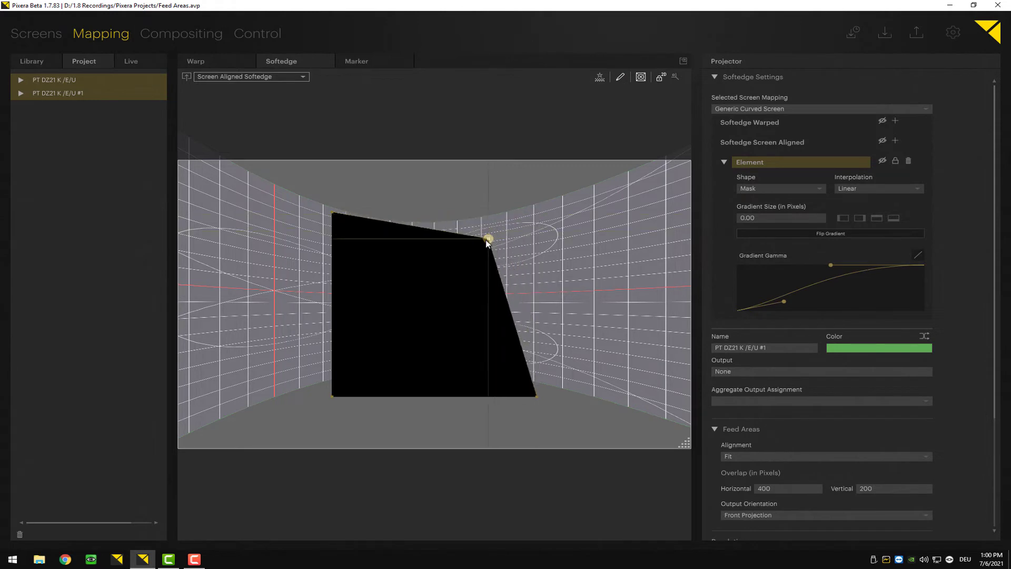
left_click_drag(488, 240, 386, 282)
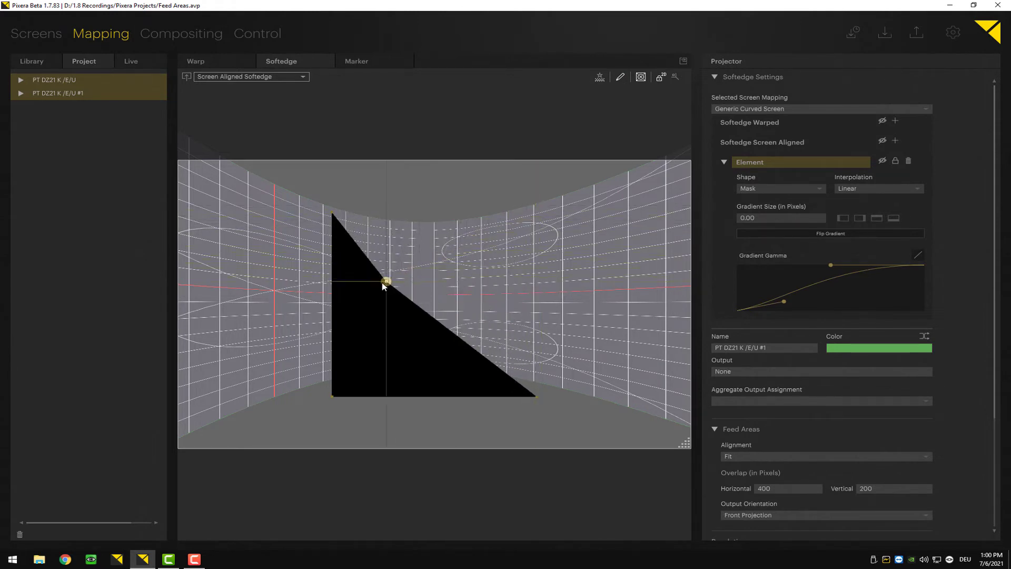
left_click_drag(386, 283, 535, 209)
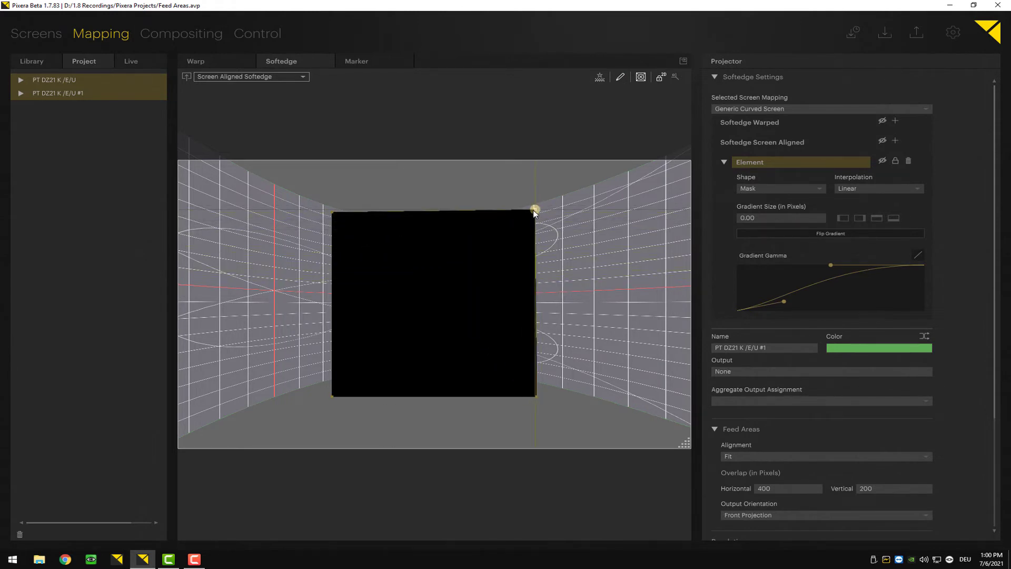
left_click(879, 187)
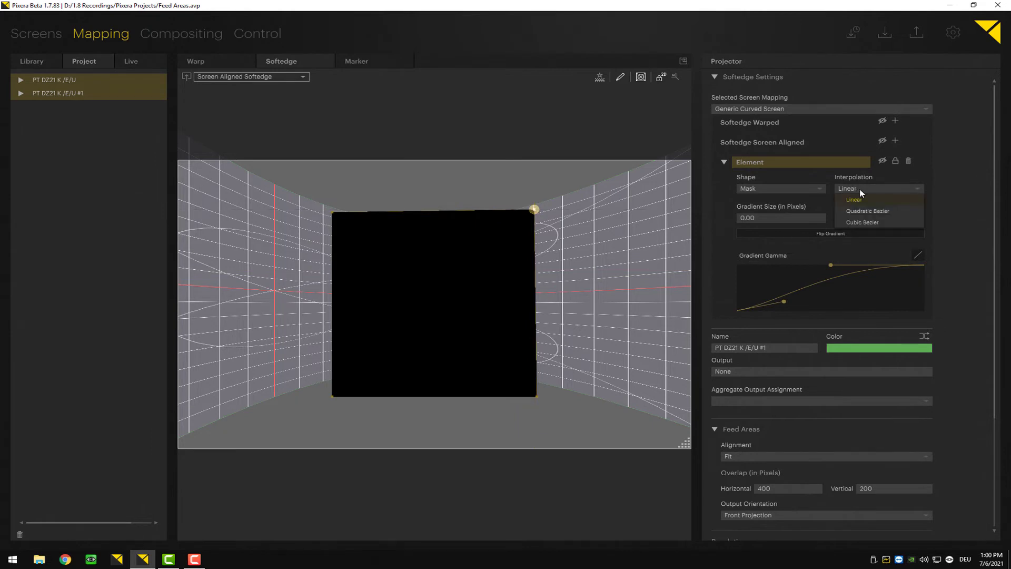
left_click(868, 211)
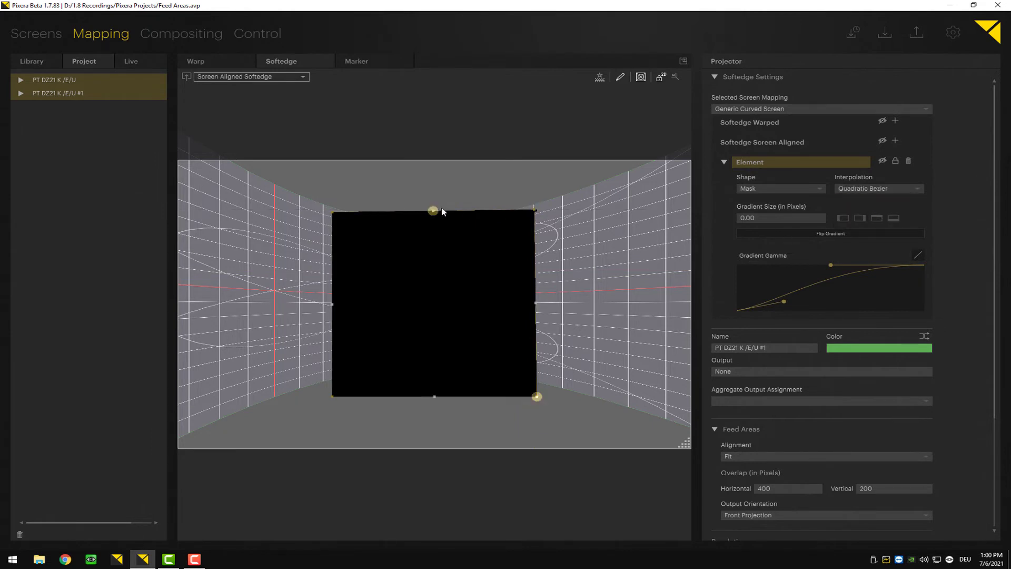
Step: Drag mesh and handle points to round the mask into a curved, blob-like shape
left_click_drag(433, 209, 443, 184)
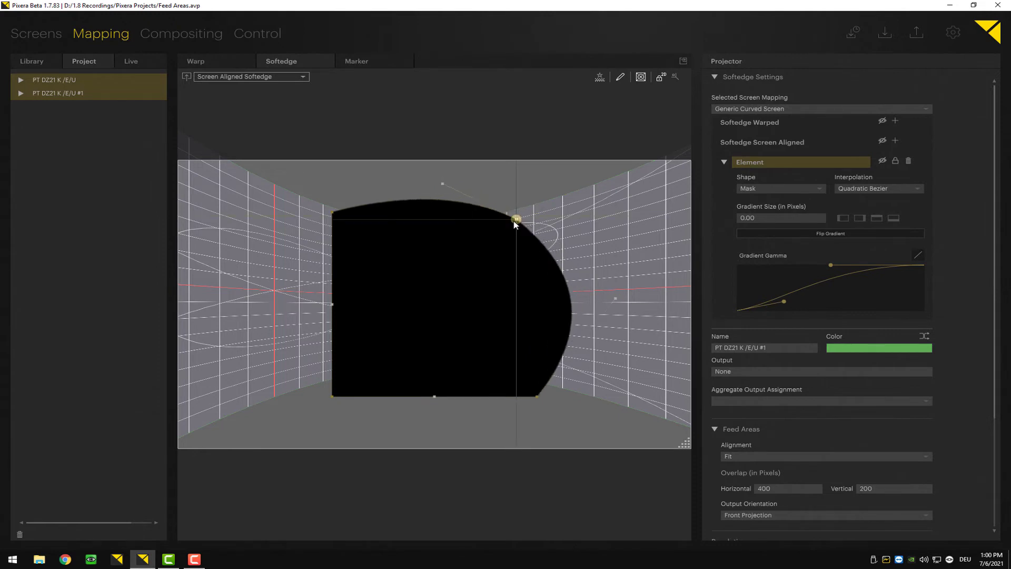
left_click_drag(516, 219, 354, 229)
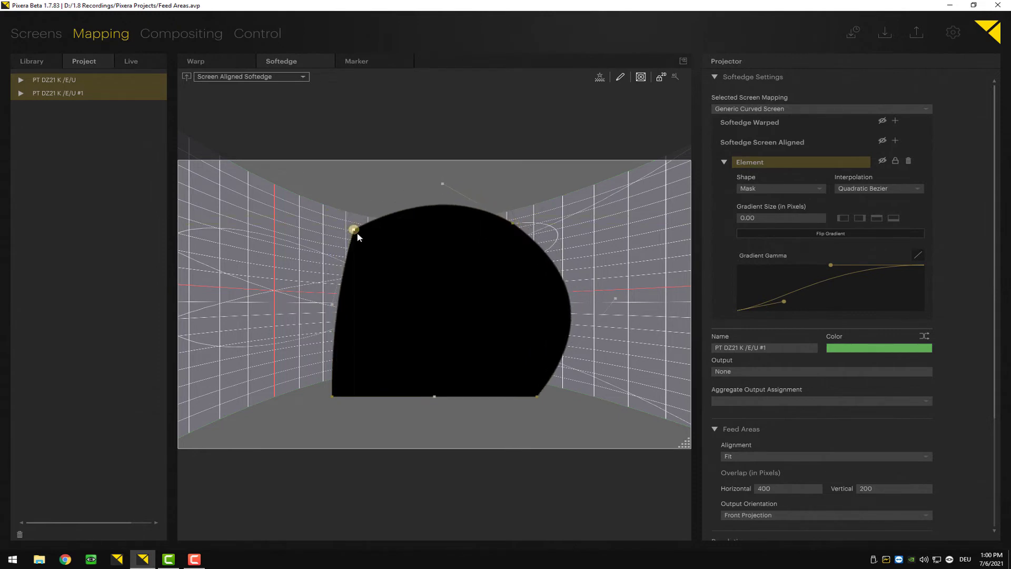
left_click_drag(354, 230, 361, 237)
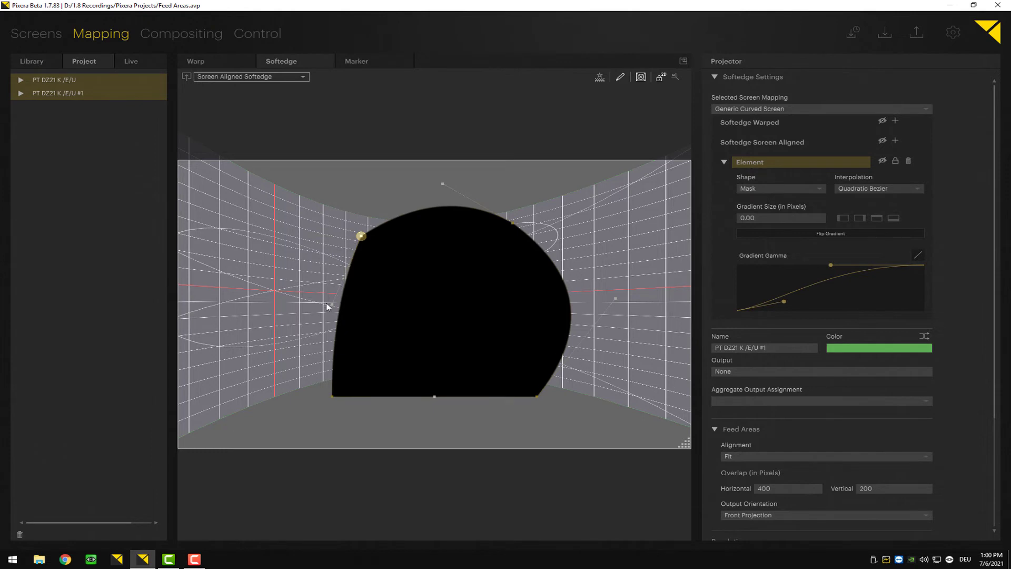
left_click_drag(361, 235, 298, 282)
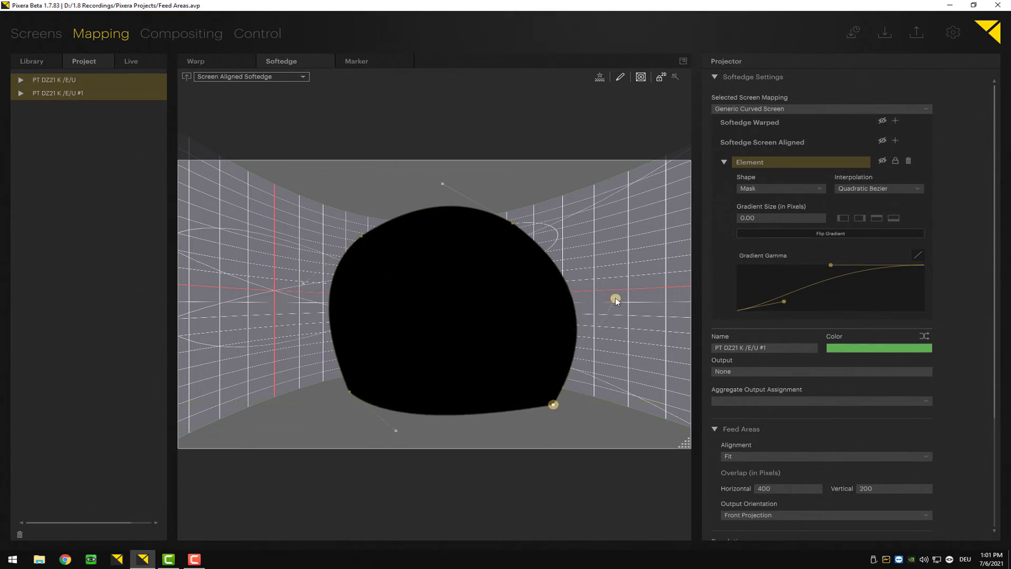
left_click_drag(615, 300, 647, 328)
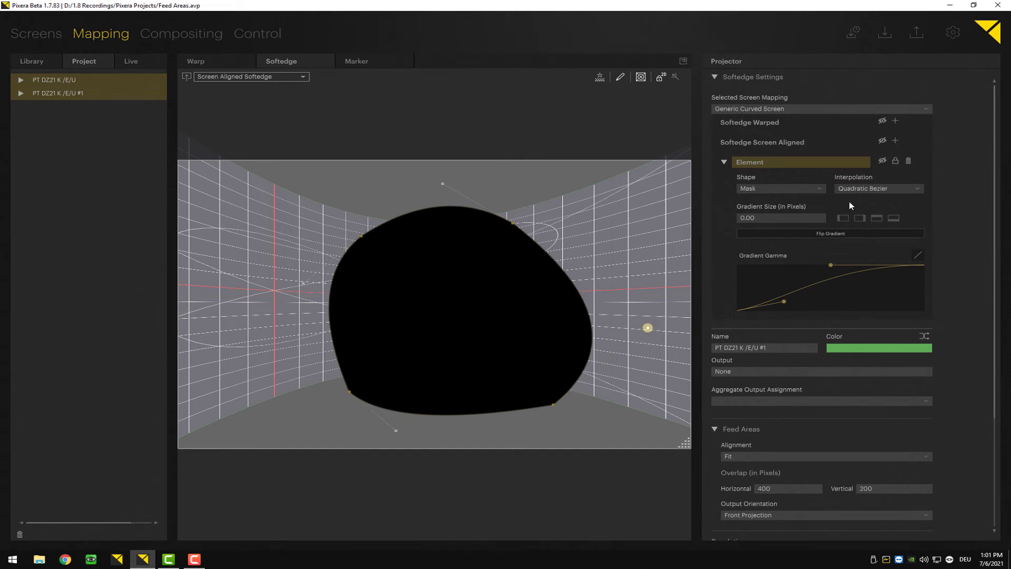
Step: Use Cubic Bezier curves, curl the lower-right edge, end mesh editing and move the mask lower
left_click(879, 187)
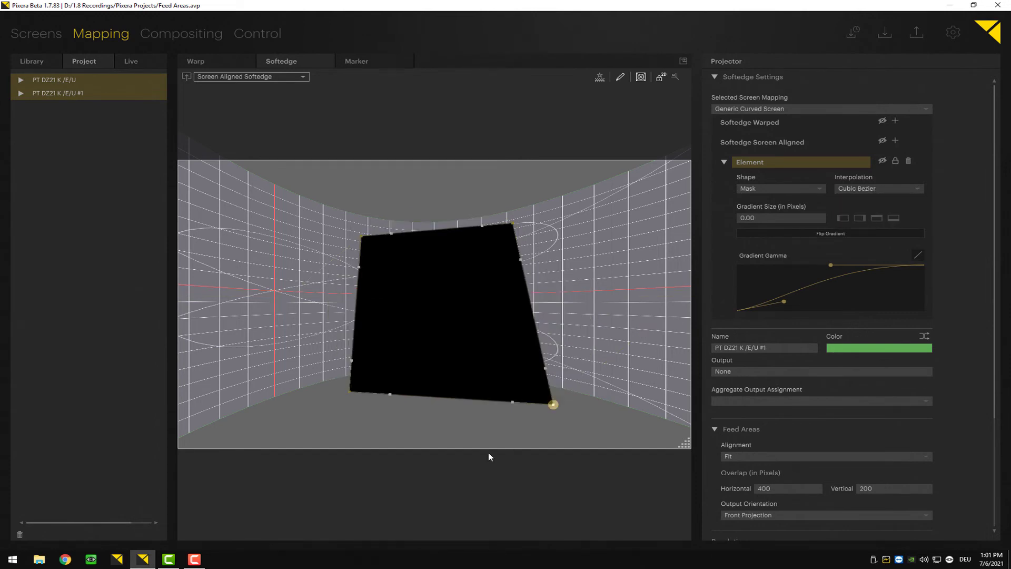
left_click_drag(553, 405, 507, 425)
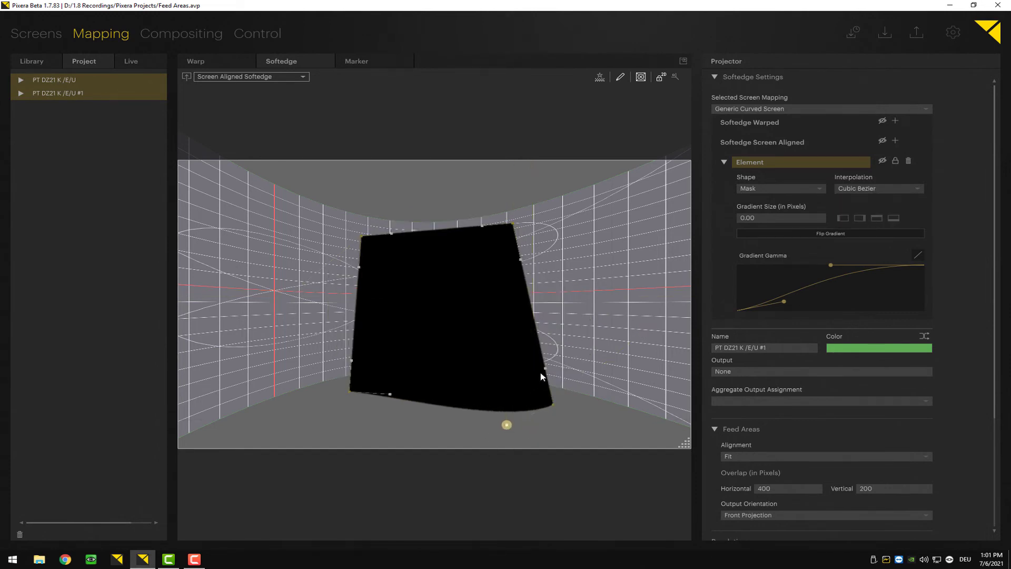
left_click_drag(507, 424, 521, 435)
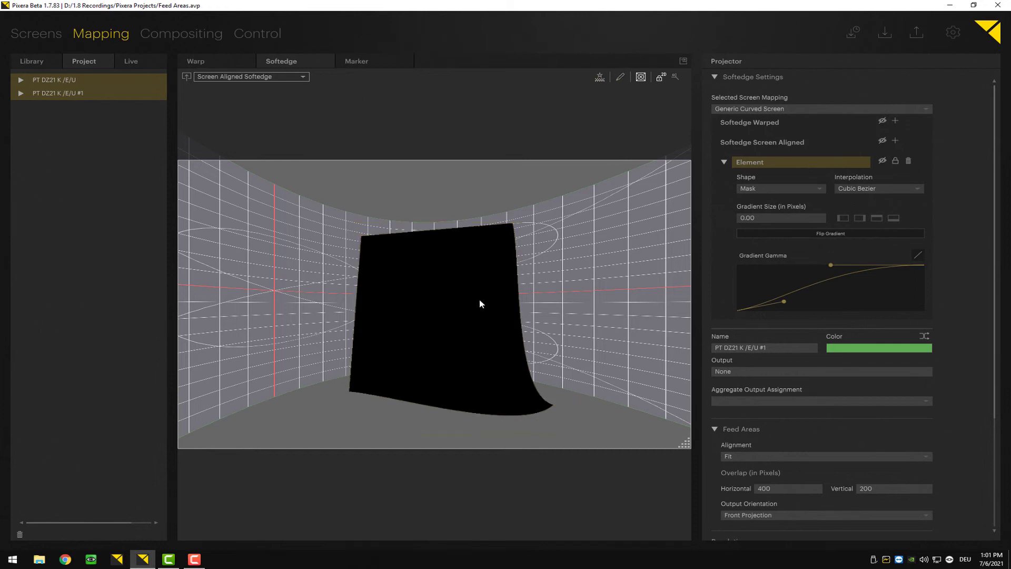
mouse_move(619, 77)
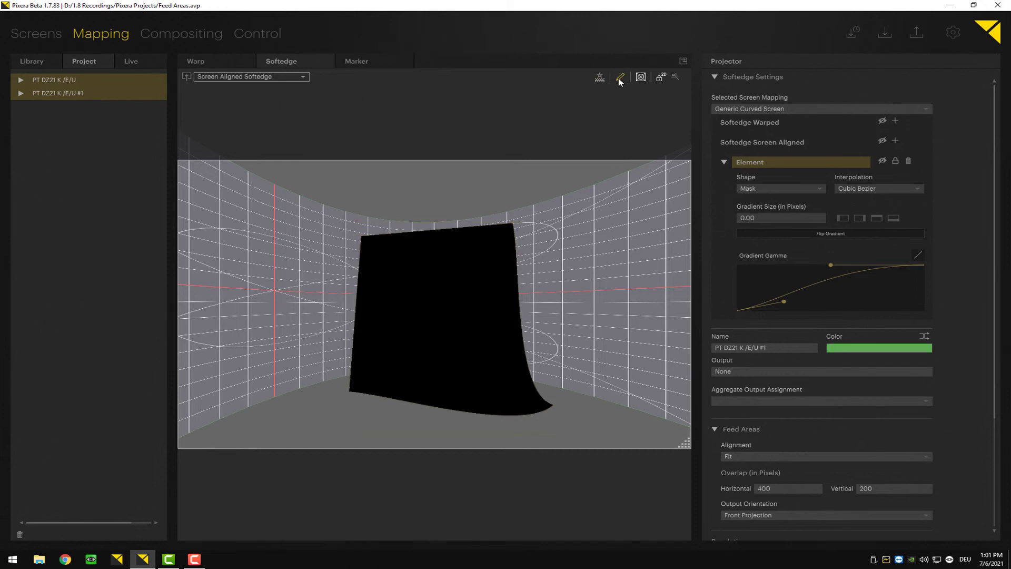
left_click(620, 77)
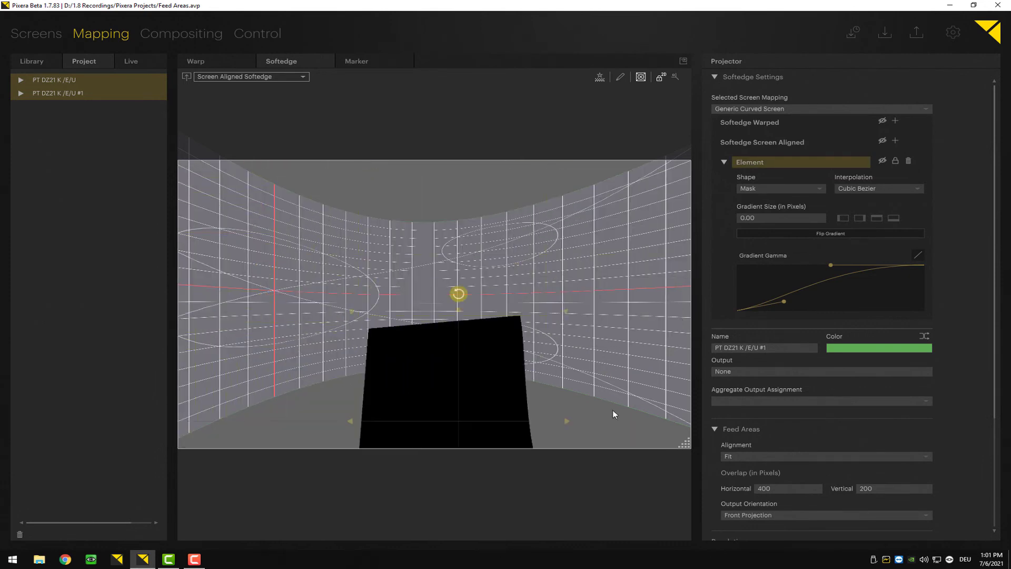
left_click_drag(458, 294, 544, 169)
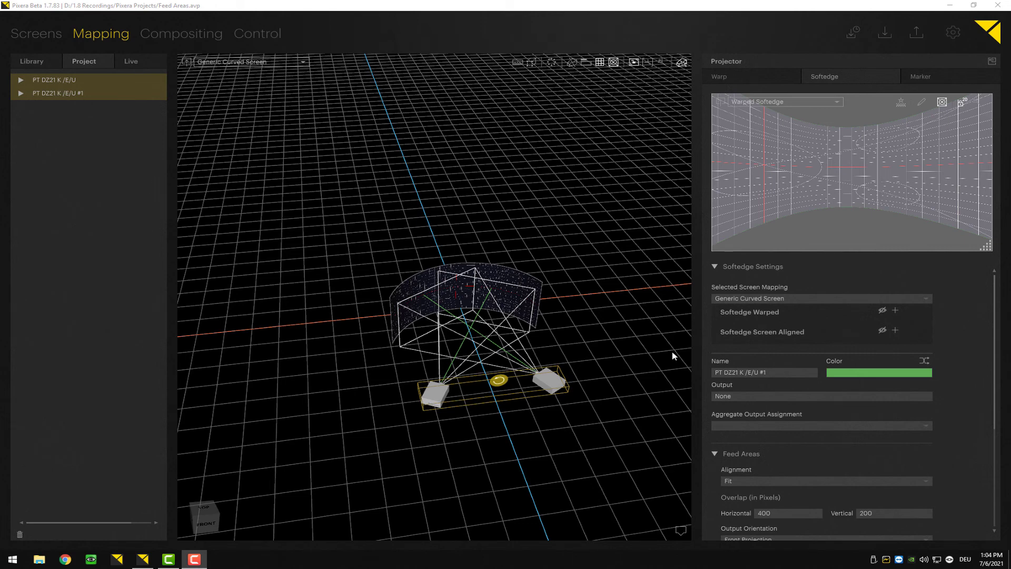
mouse_move(495, 339)
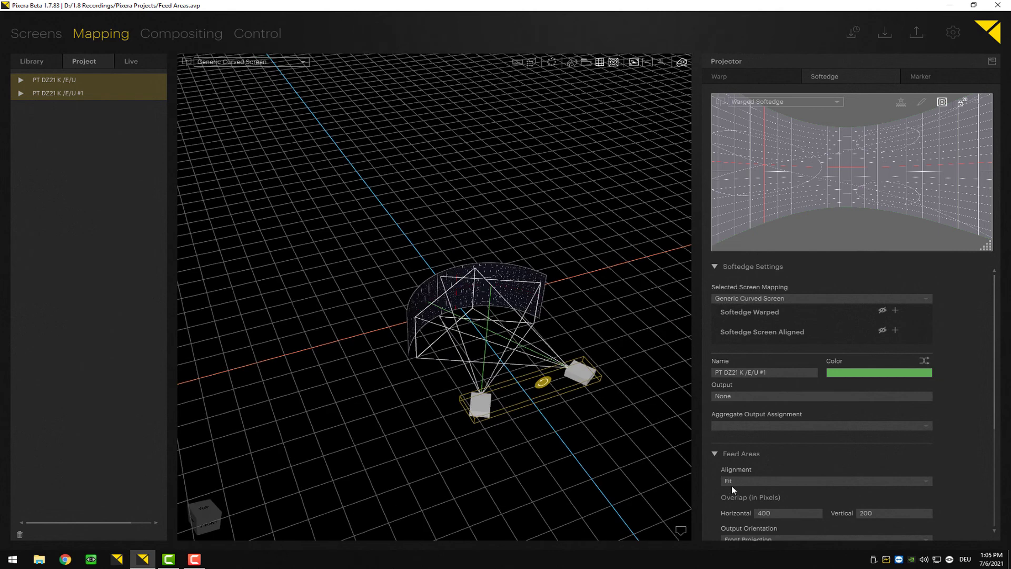
mouse_move(754, 483)
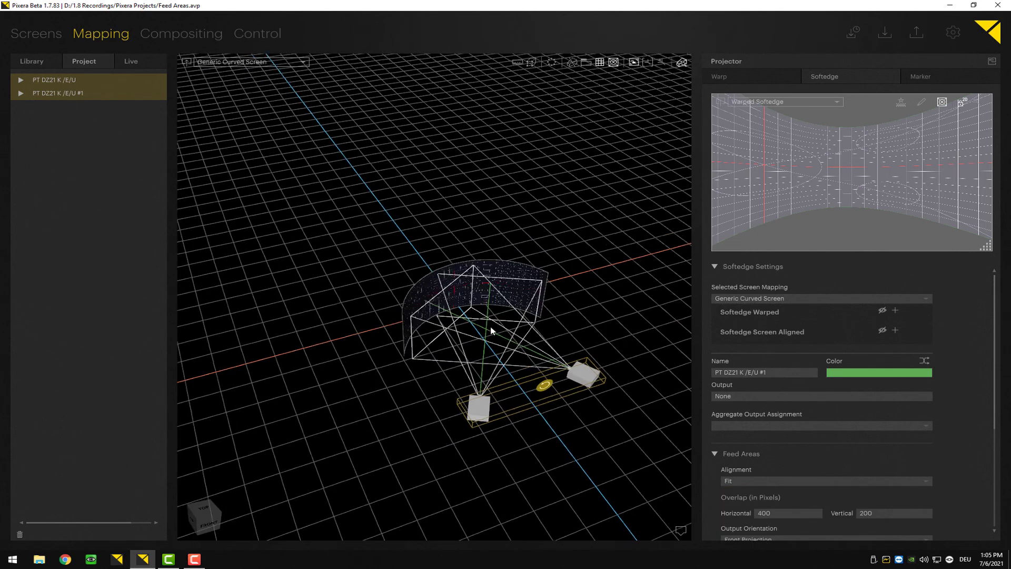
Step: Orbit the 3D view around the curved screen and its two projectors
left_click_drag(490, 331, 526, 395)
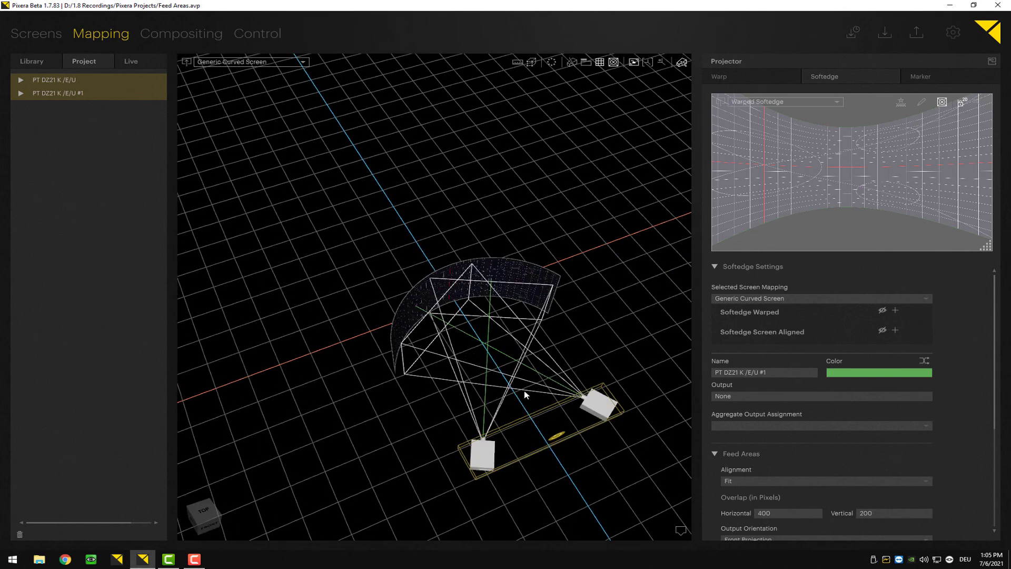
mouse_move(383, 309)
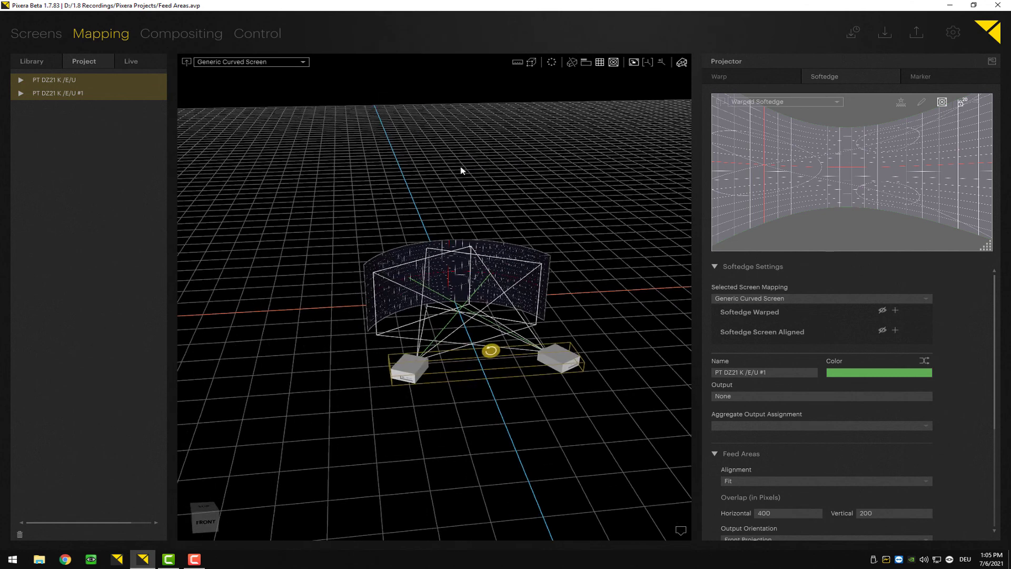
mouse_move(910, 99)
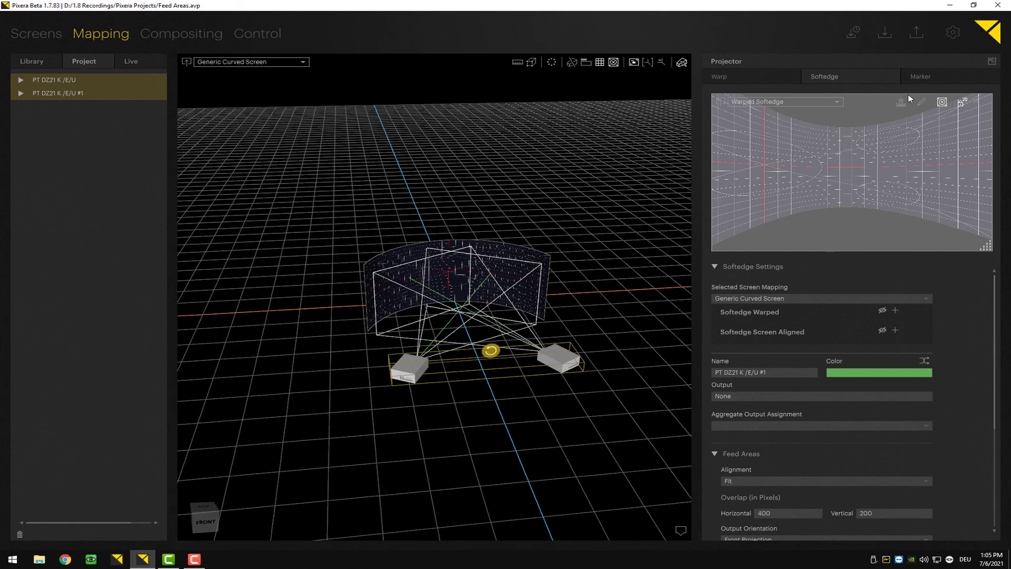
mouse_move(902, 102)
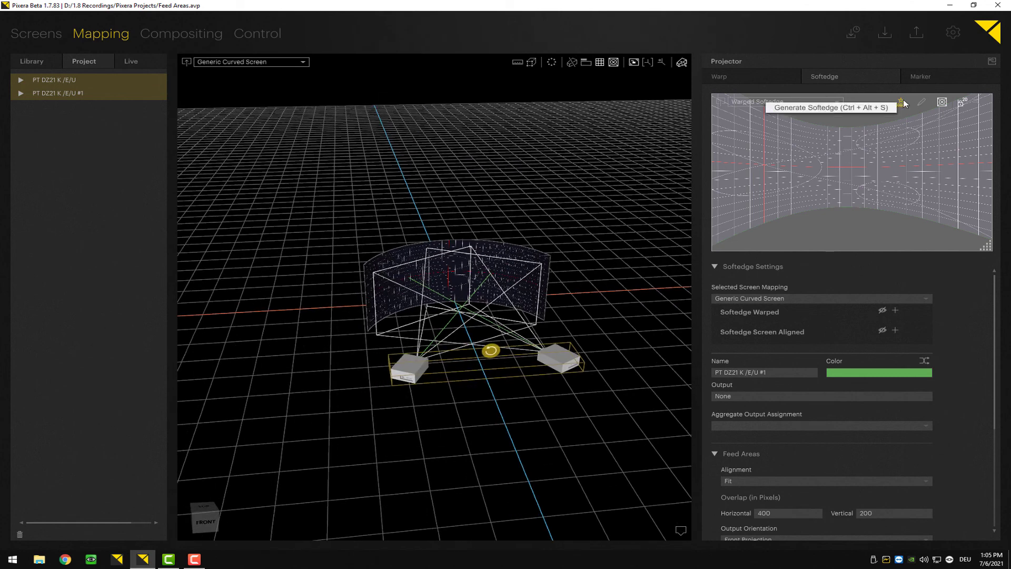